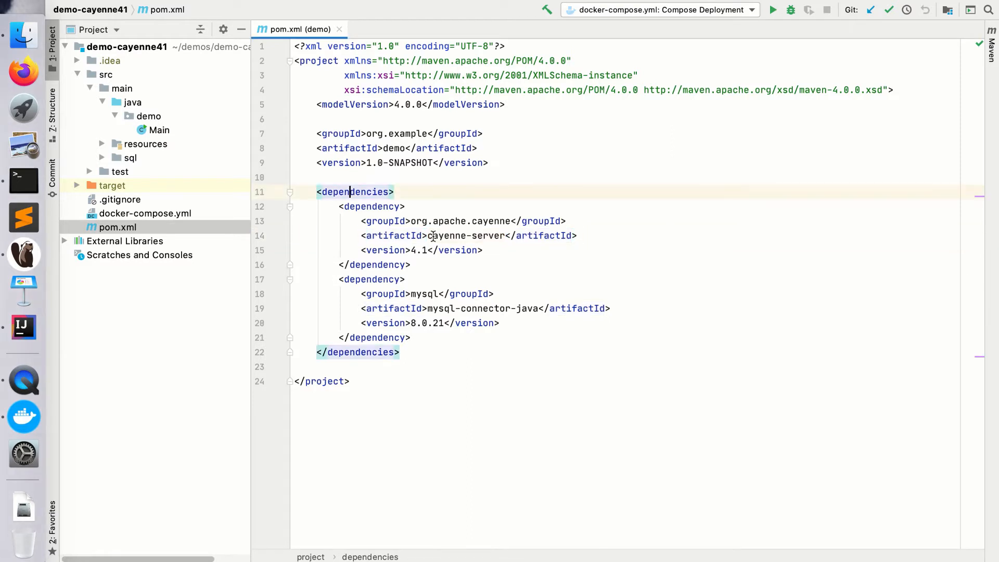
Inspect cayenne-server 4.1 and its slf4j-api and cayenne-di children in the Maven dependency tree.
{"action": "left_click_drag", "start_coordinate": [340, 206], "coordinate": [411, 264]}
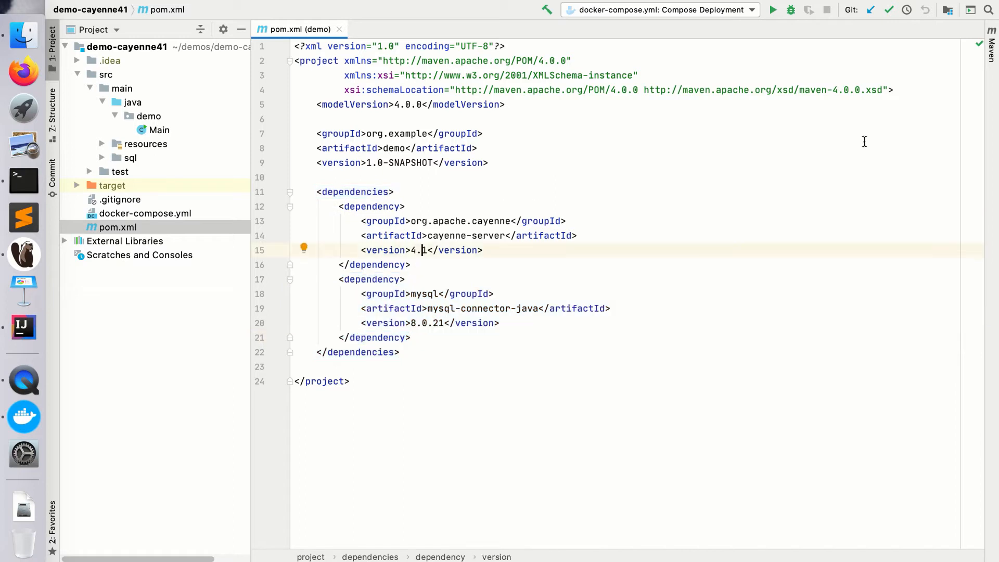
{"action": "left_click", "coordinate": [993, 44]}
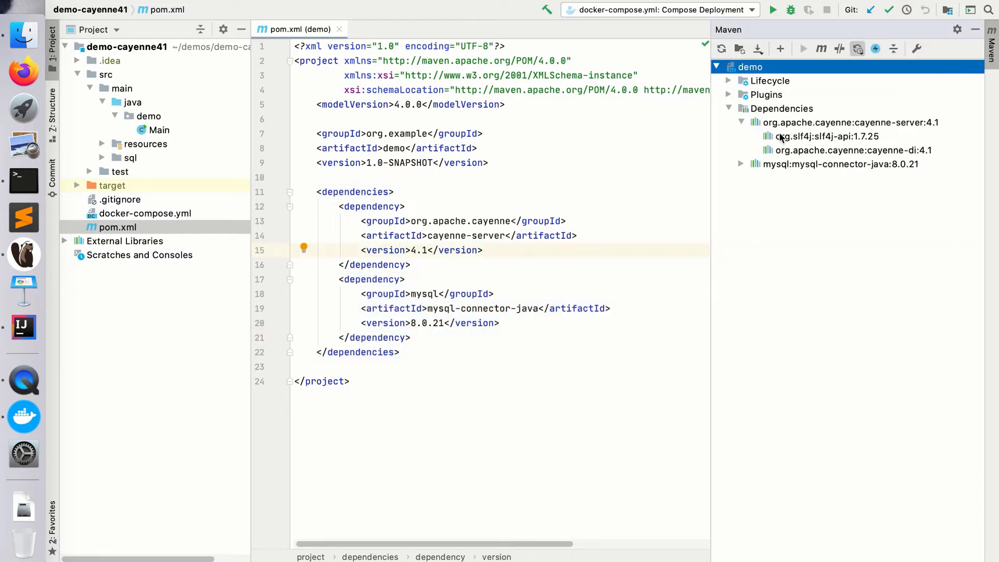
{"action": "left_click", "coordinate": [844, 122]}
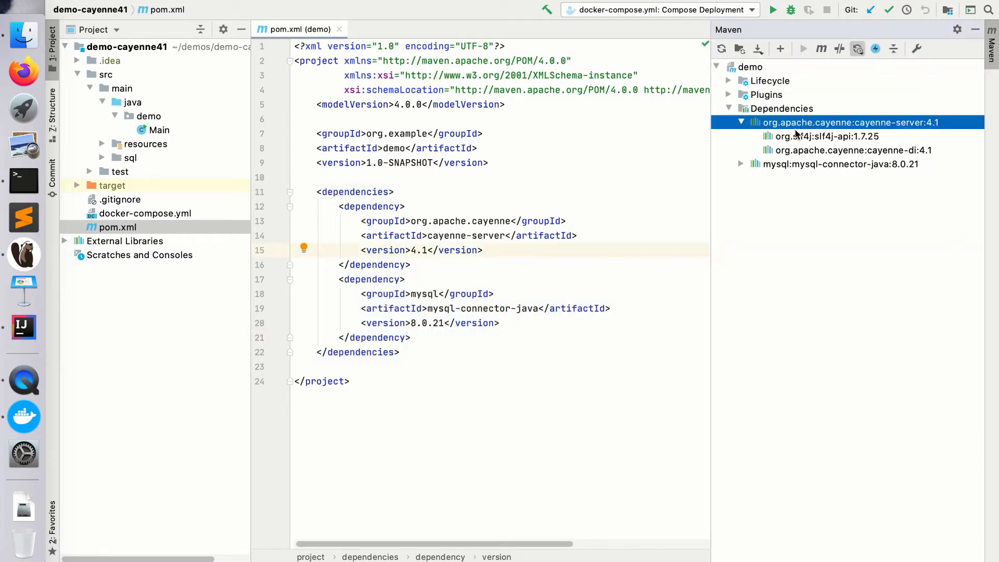
{"action": "left_click", "coordinate": [814, 136]}
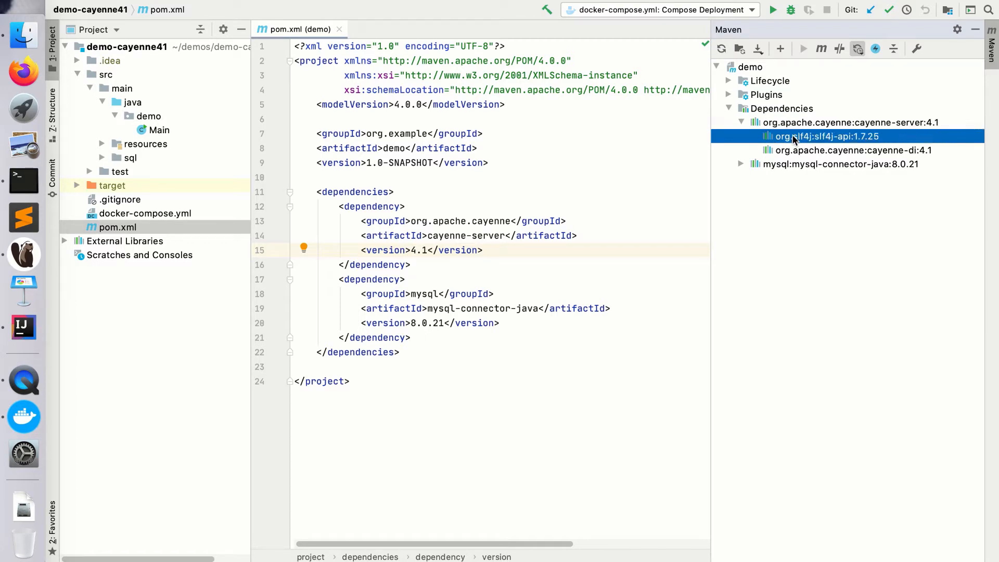
{"action": "left_click", "coordinate": [852, 150]}
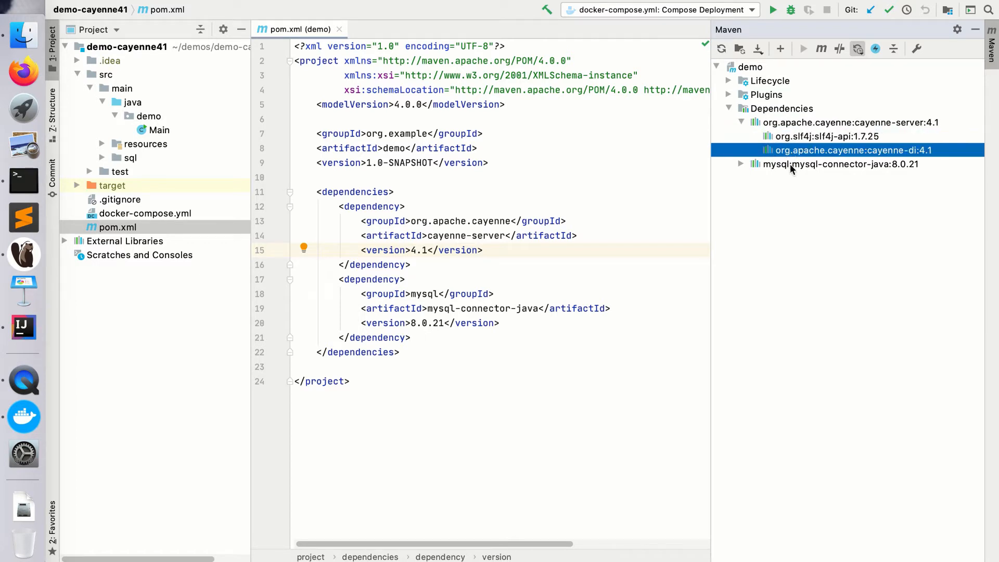
{"action": "mouse_move", "coordinate": [798, 150]}
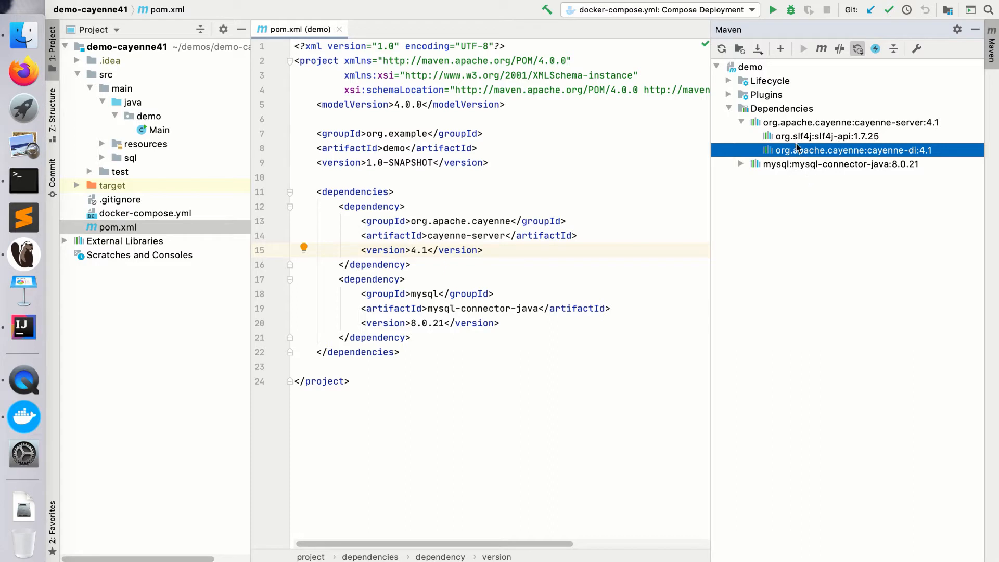
{"action": "mouse_move", "coordinate": [774, 159]}
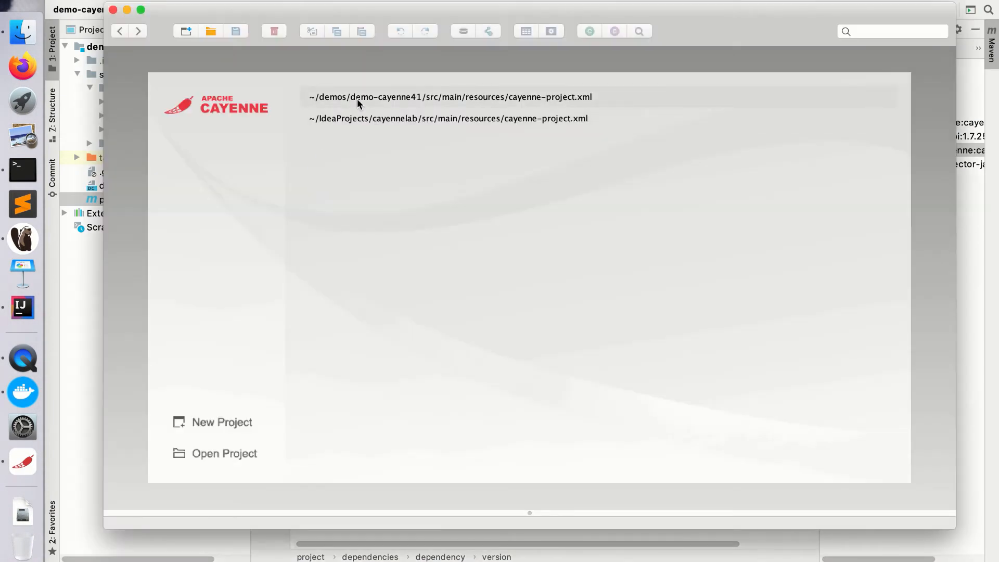
Open the recent demo-cayenne41 cayenne-project.xml and show its DB Import settings.
{"action": "left_click", "coordinate": [451, 97]}
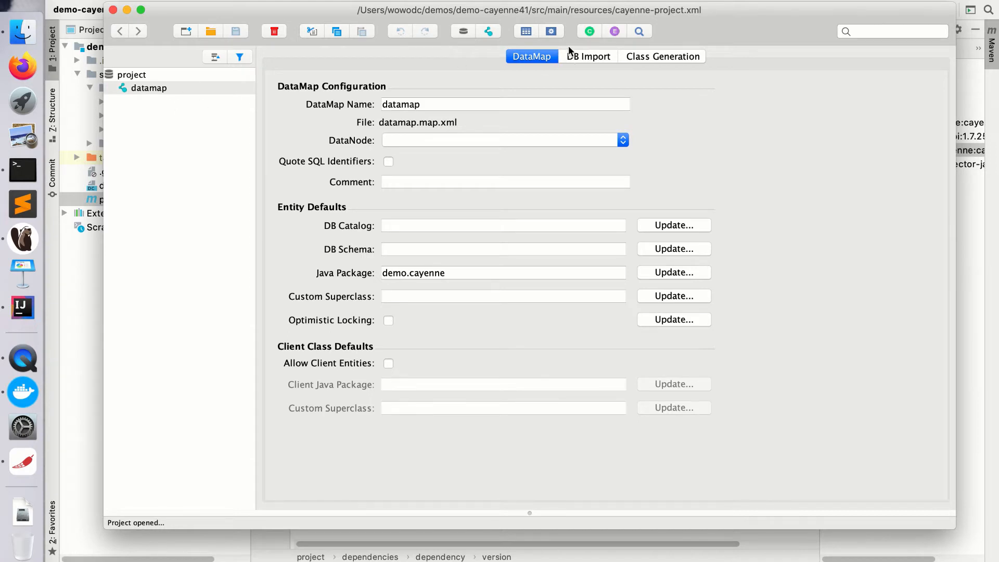
{"action": "left_click", "coordinate": [588, 56]}
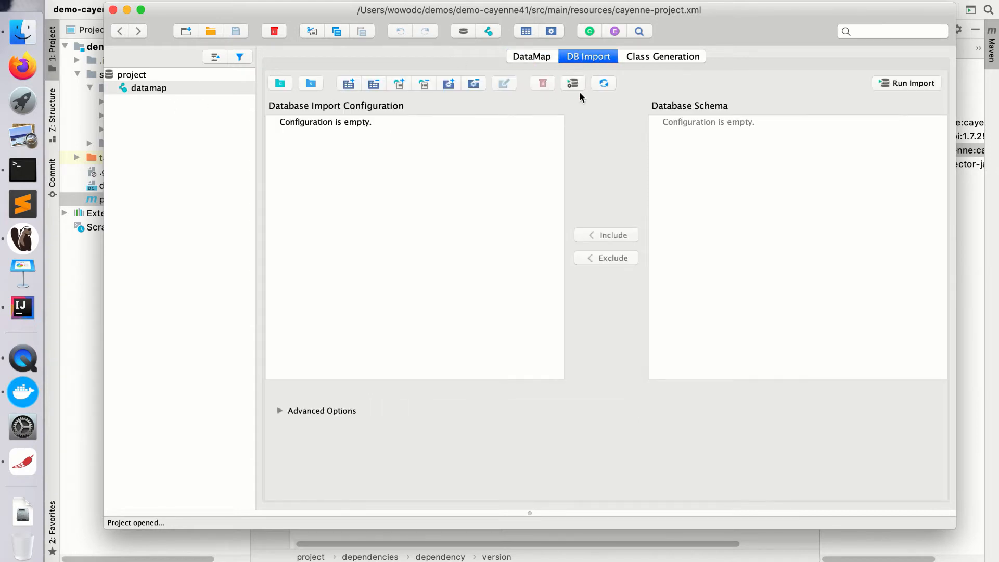
{"action": "mouse_move", "coordinate": [573, 83]}
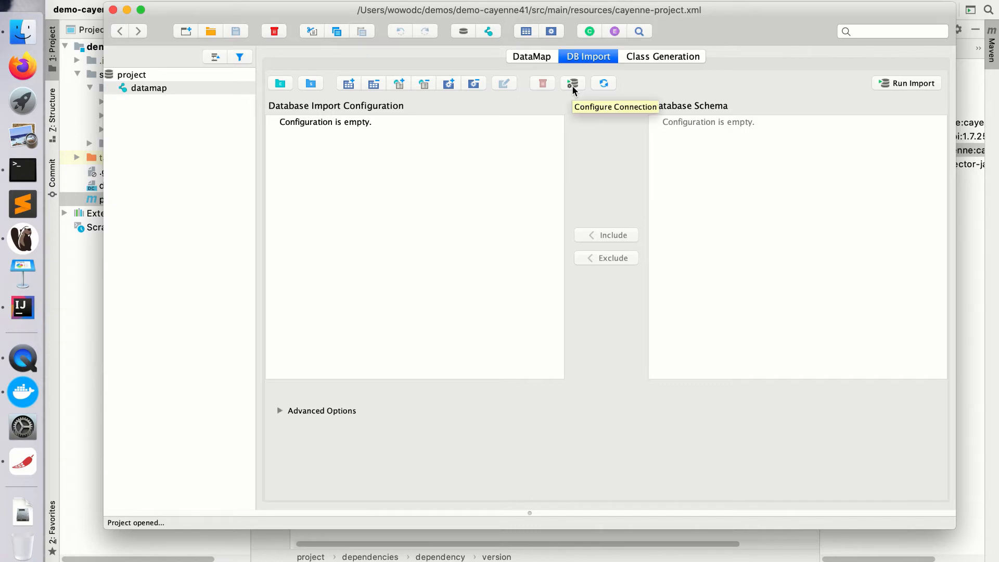
Save the MySQL connection to localhost:21601 and load hr_and_crm's four tables.
{"action": "left_click", "coordinate": [573, 83]}
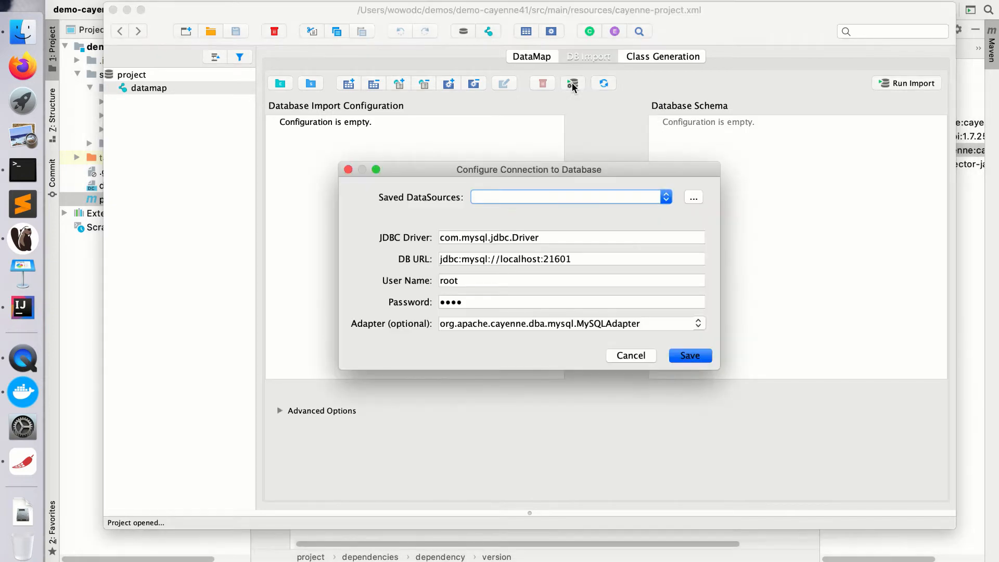
{"action": "mouse_move", "coordinate": [674, 362]}
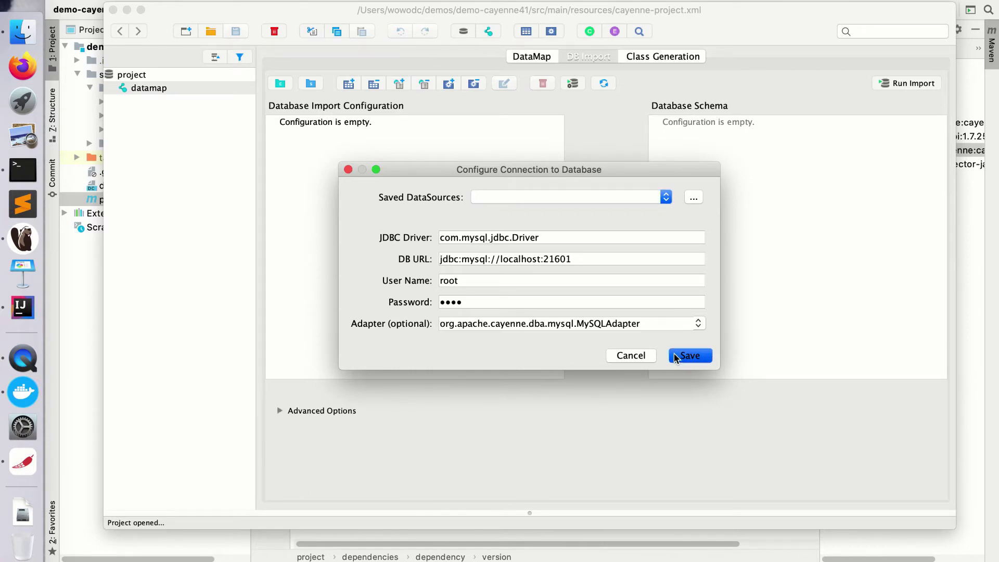
{"action": "left_click", "coordinate": [690, 356]}
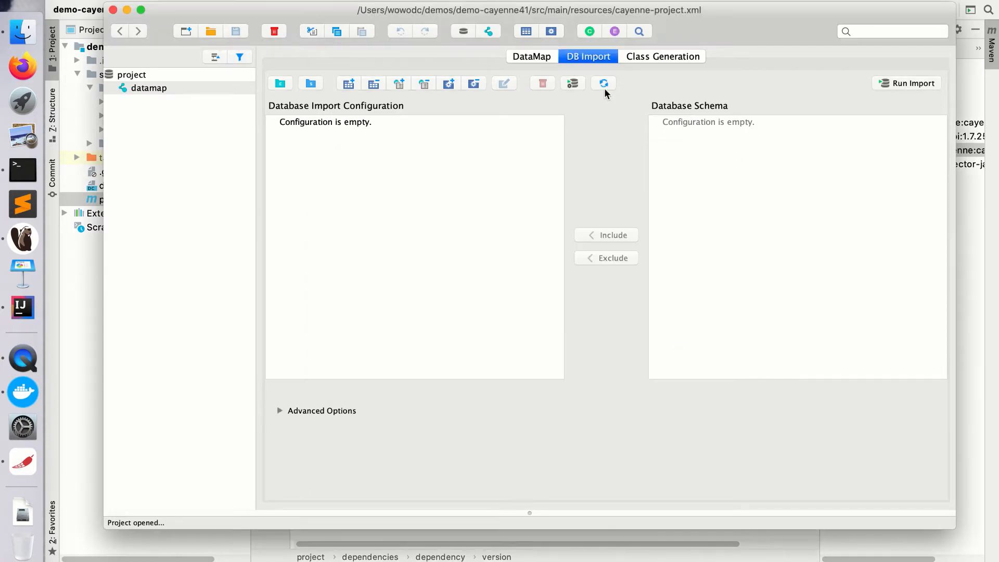
{"action": "left_click", "coordinate": [603, 83]}
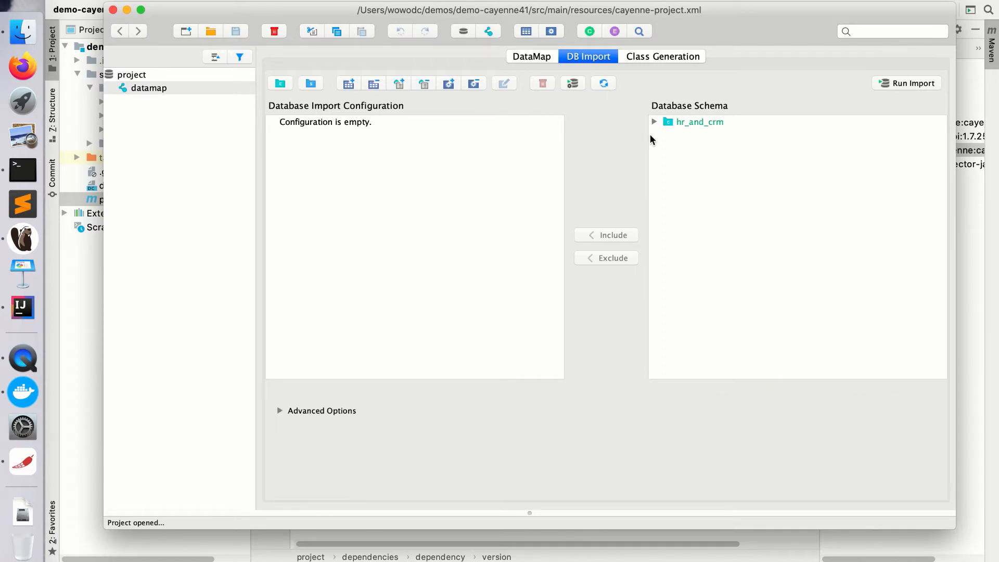
{"action": "left_click", "coordinate": [654, 122]}
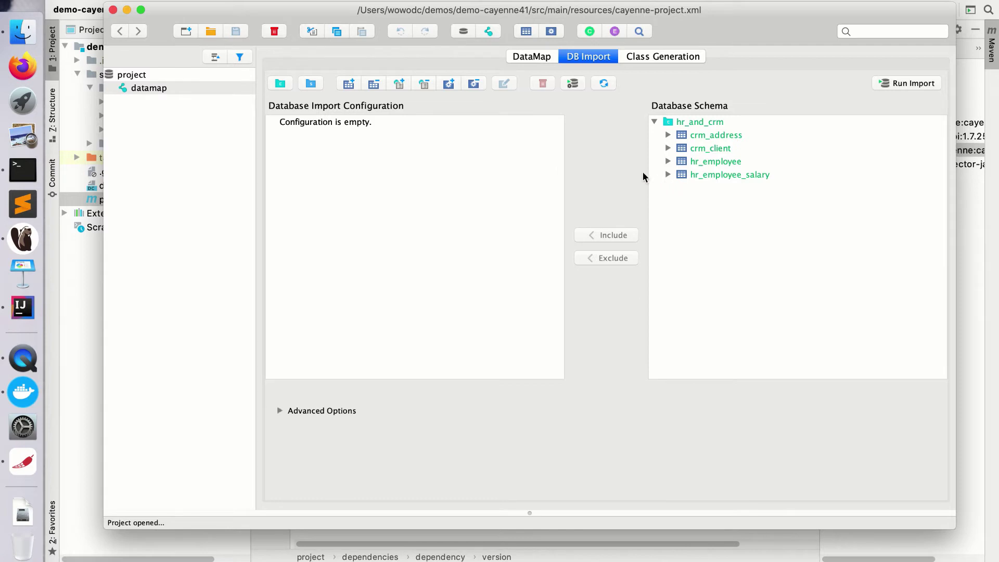
{"action": "mouse_move", "coordinate": [625, 182]}
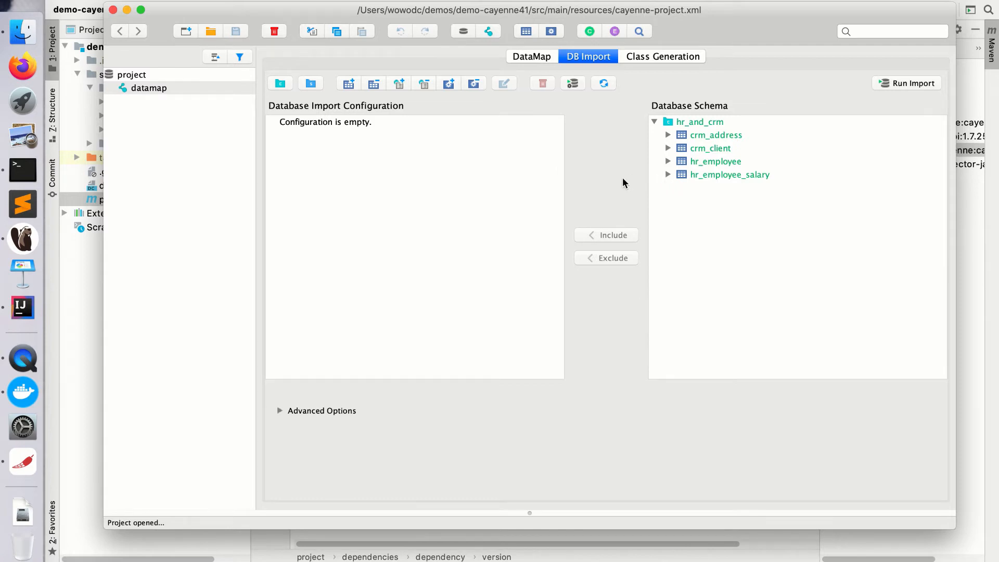
{"action": "mouse_move", "coordinate": [627, 180]}
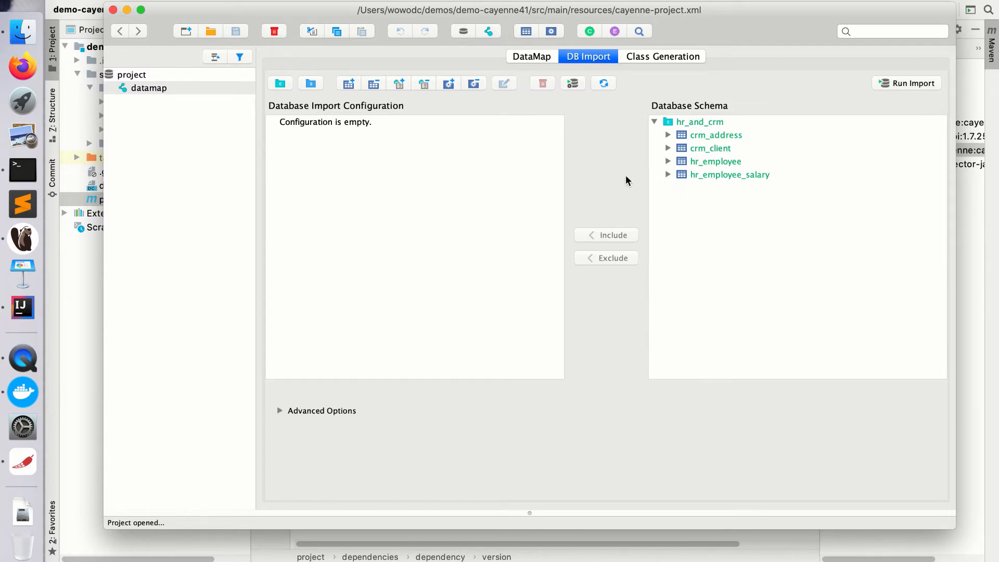
{"action": "mouse_move", "coordinate": [500, 209]}
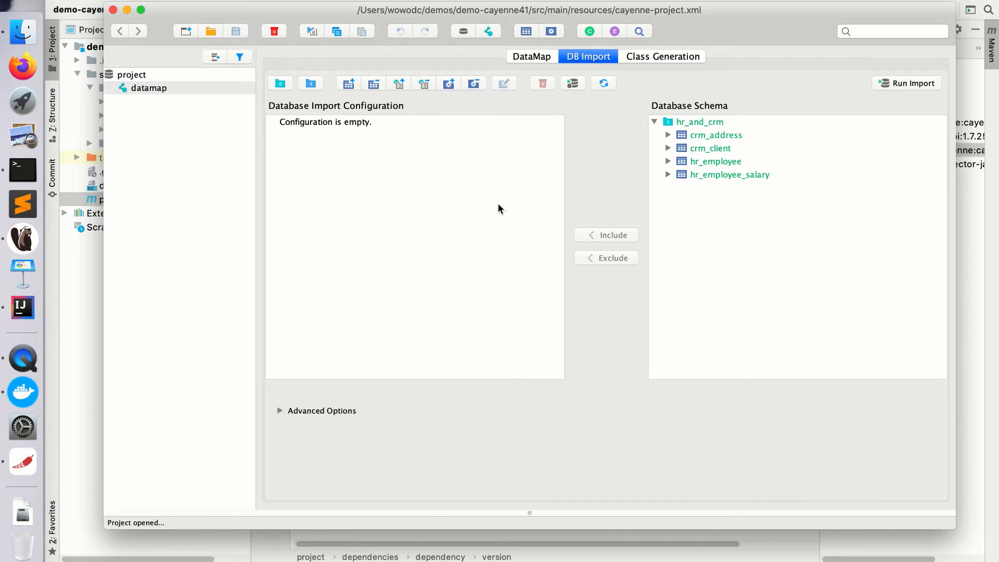
{"action": "mouse_move", "coordinate": [700, 166]}
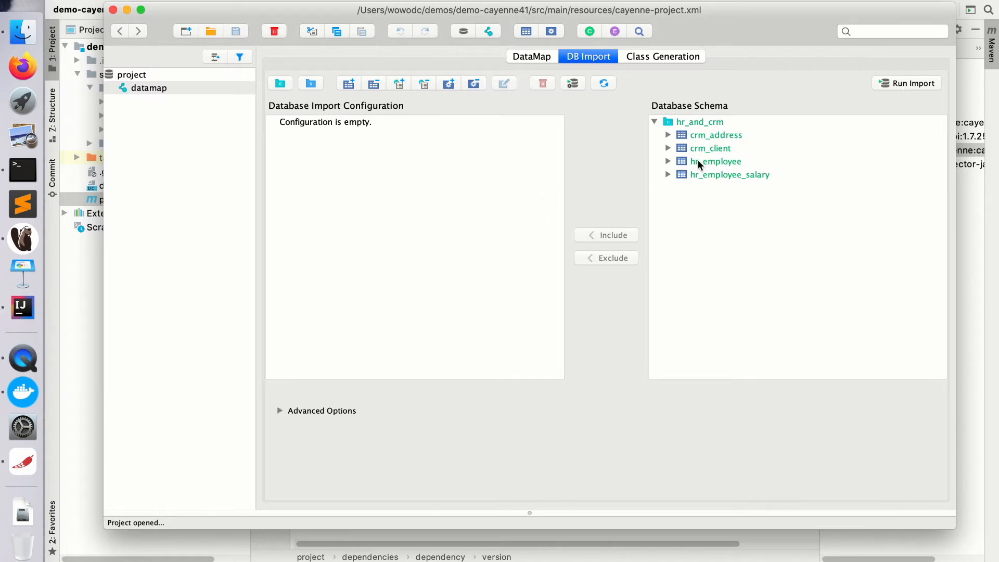
Include hr_and_crm through hr_employee, then delete the individual table entries beneath it.
{"action": "left_click", "coordinate": [715, 162]}
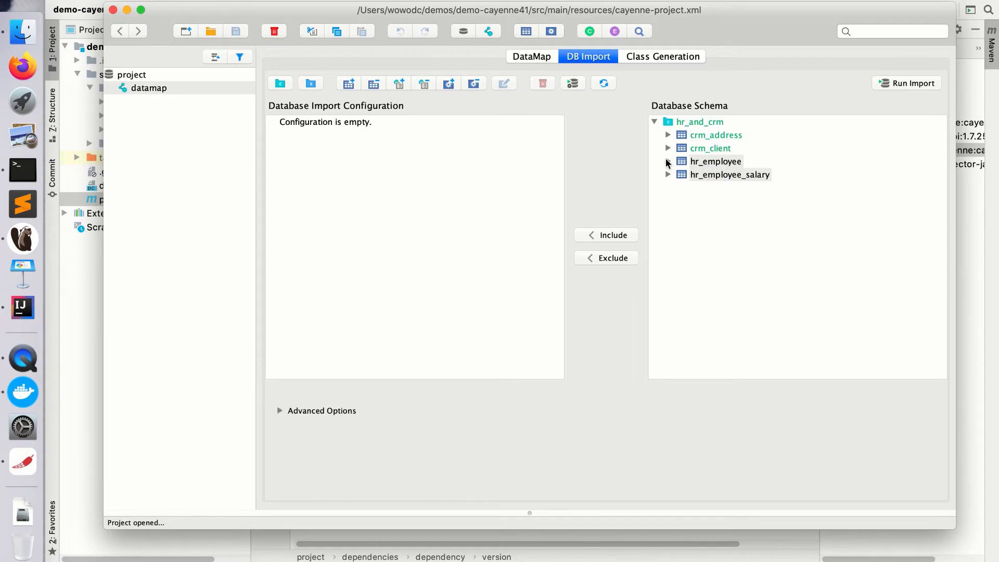
{"action": "left_click", "coordinate": [606, 235]}
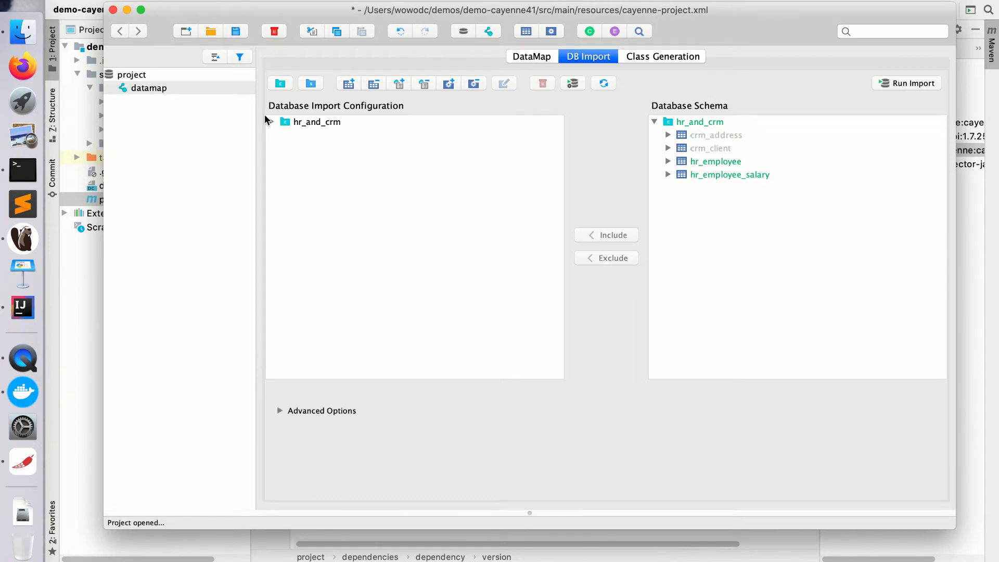
{"action": "left_click", "coordinate": [272, 122]}
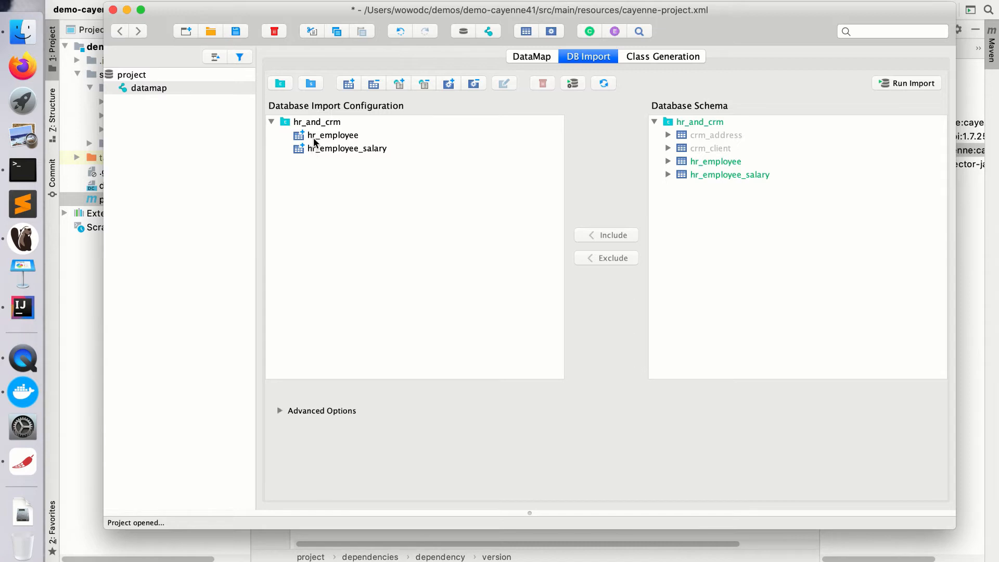
{"action": "left_click", "coordinate": [332, 135]}
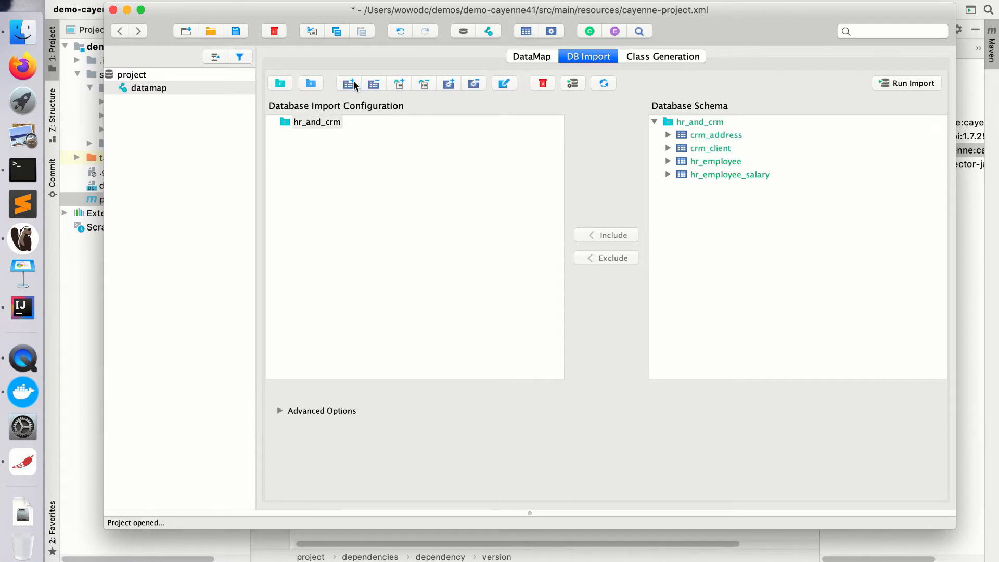
Add an include-table rule with pattern ^hr_.*$ under hr_and_crm.
{"action": "left_click", "coordinate": [347, 83]}
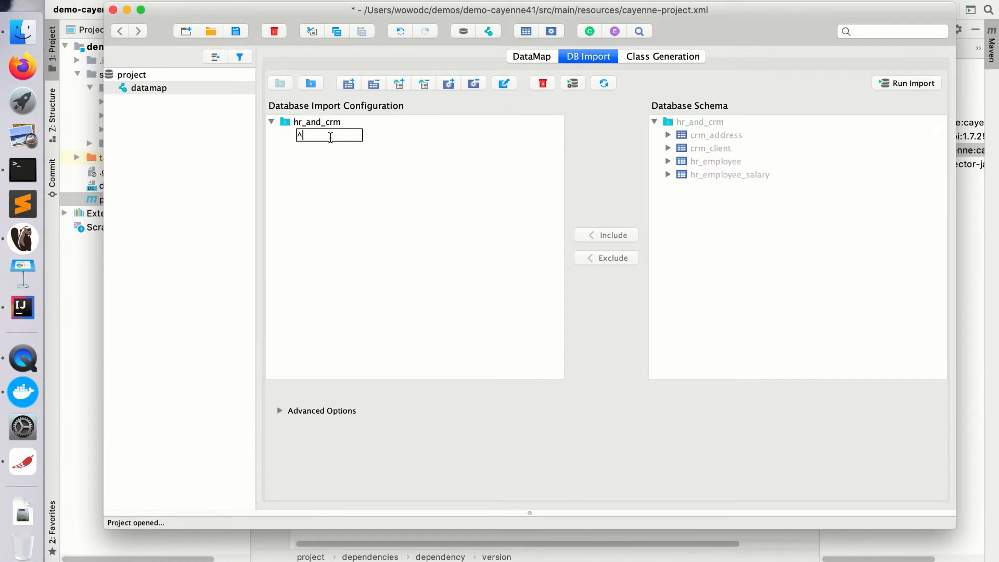
{"action": "type", "text": "hr"}
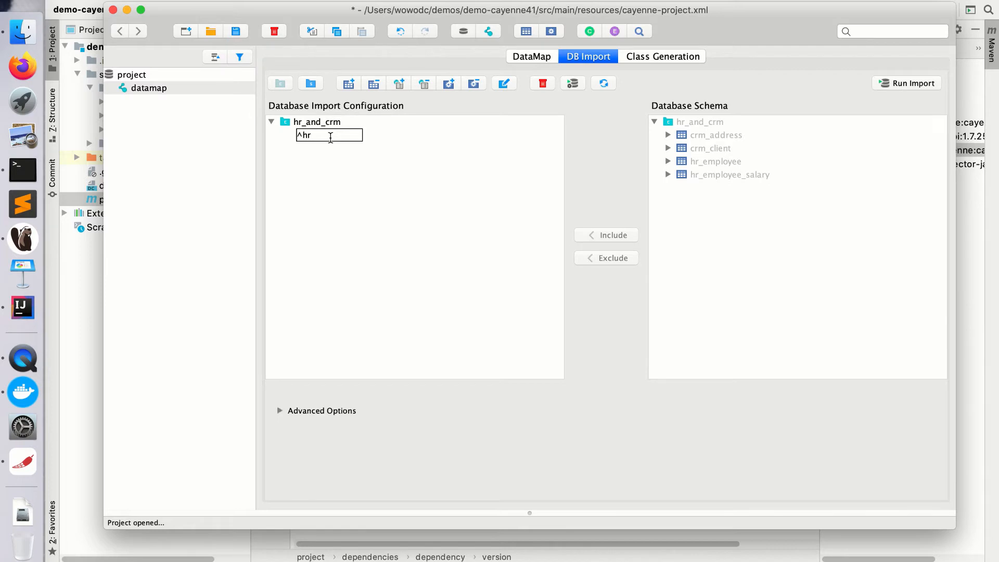
{"action": "type", "text": "_"}
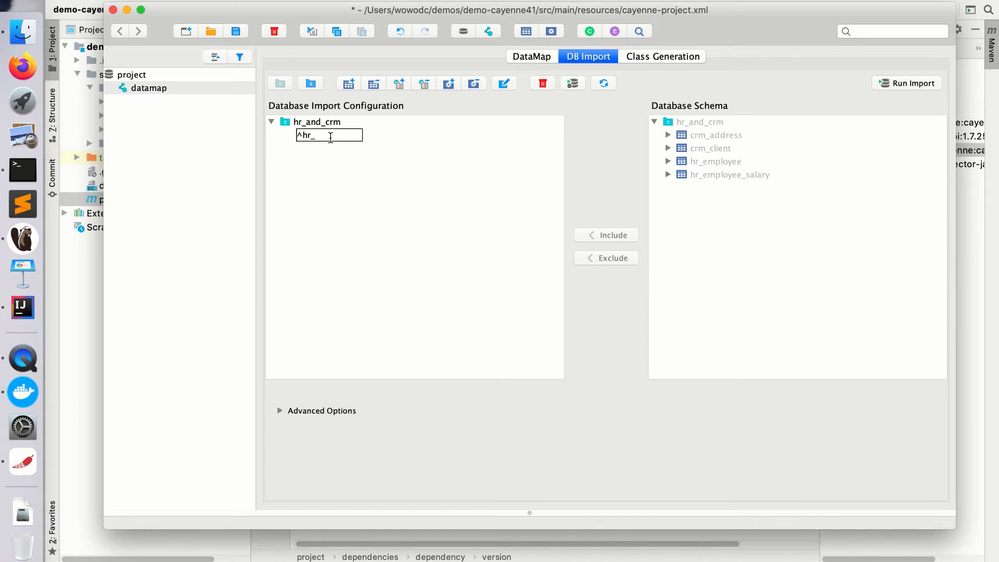
{"action": "type", "text": ".*"}
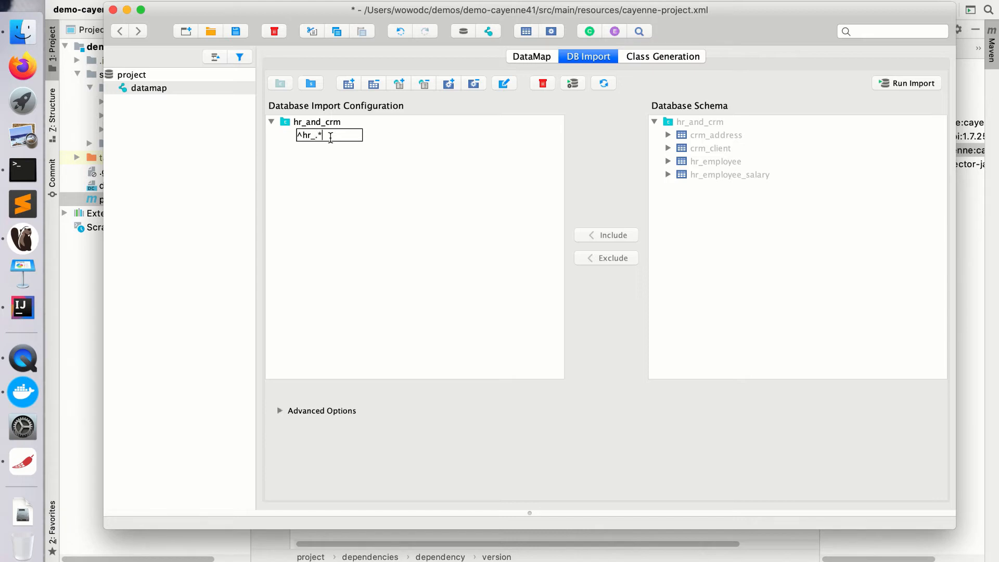
{"action": "type", "text": "$"}
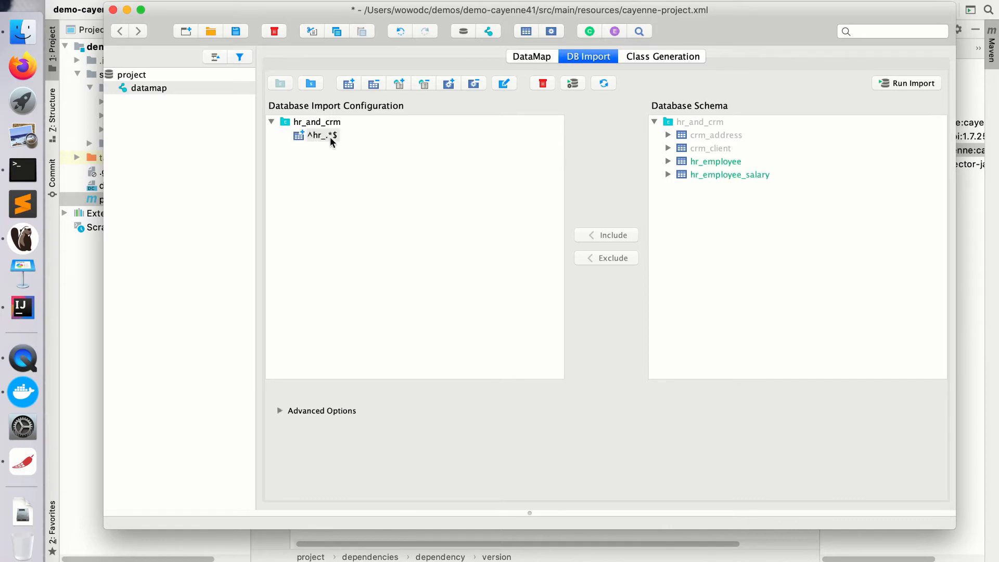
{"action": "mouse_move", "coordinate": [894, 91]}
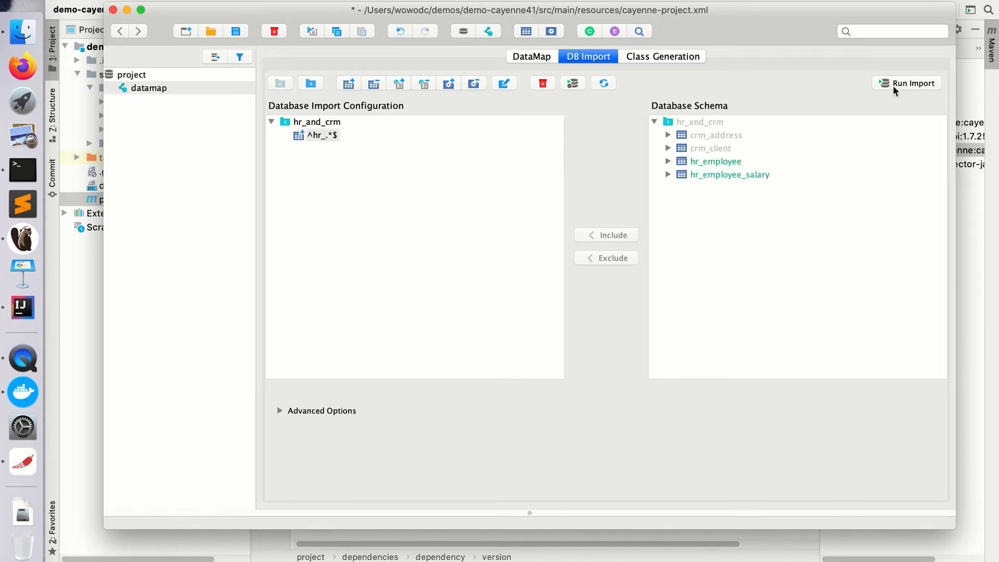
{"action": "mouse_move", "coordinate": [892, 90]}
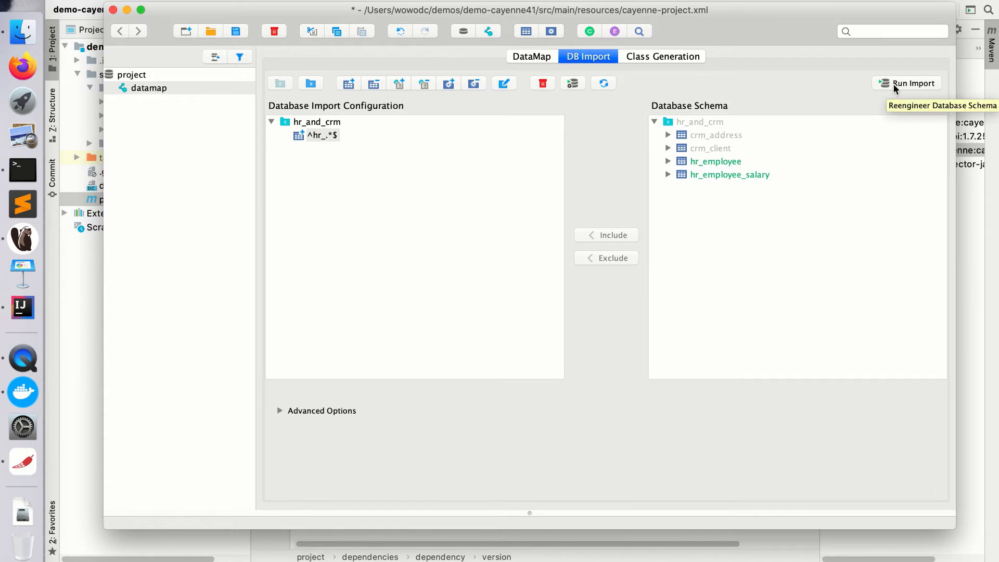
Accept the import result and expand datamap to view HrEmployee, HrEmployeeSalary and hr_ tables.
{"action": "left_click", "coordinate": [912, 83]}
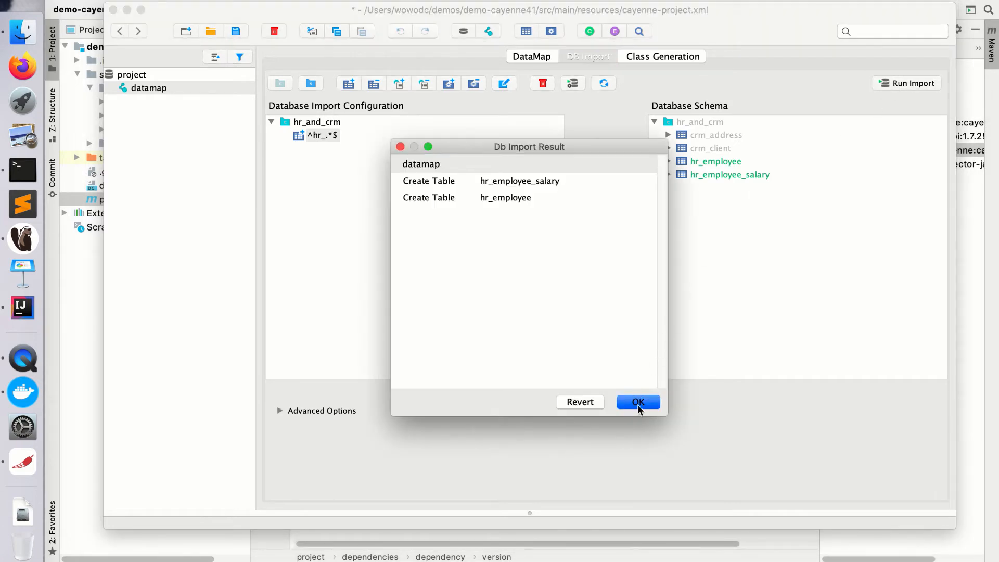
{"action": "left_click", "coordinate": [638, 402]}
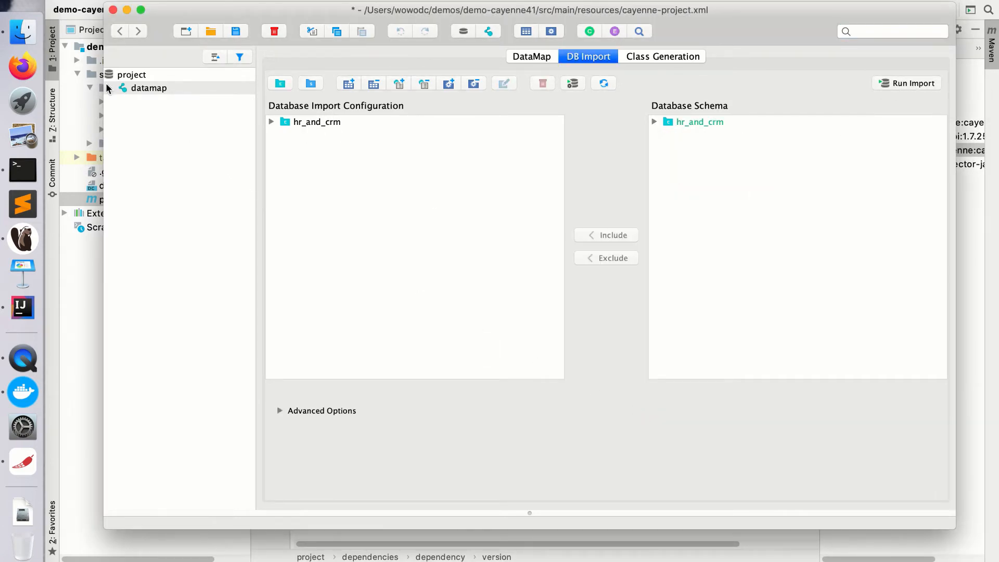
{"action": "left_click", "coordinate": [109, 88]}
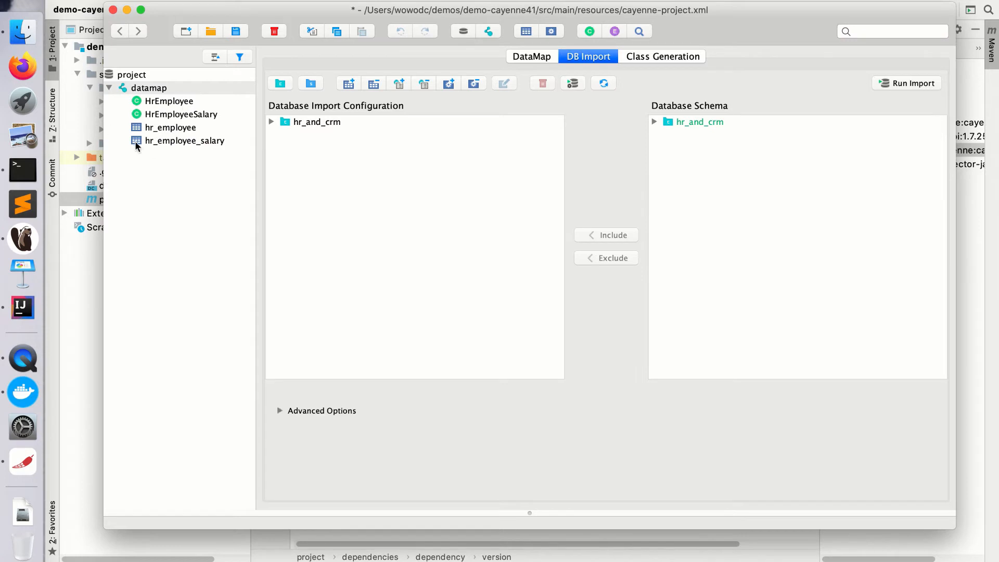
{"action": "mouse_move", "coordinate": [168, 128]}
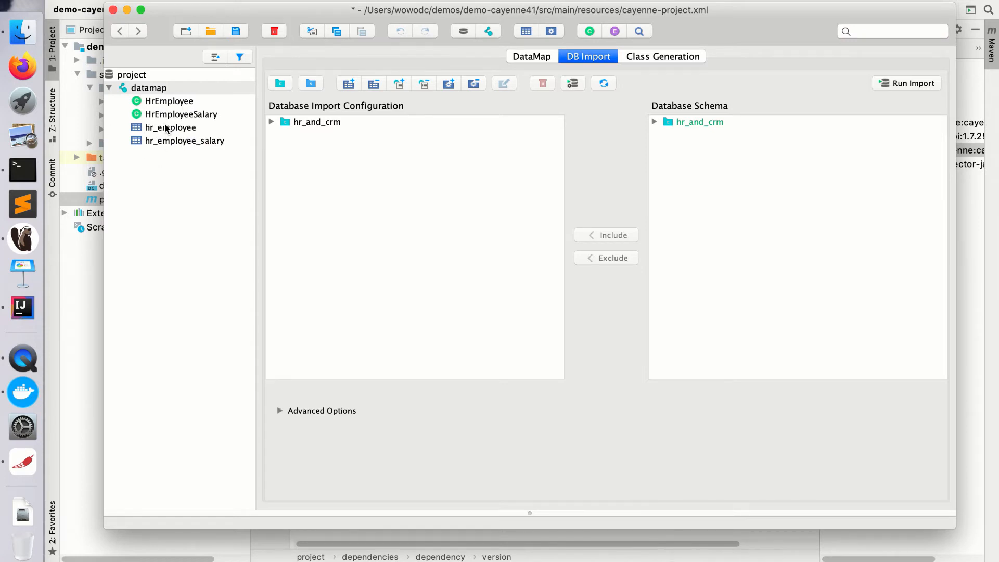
{"action": "mouse_move", "coordinate": [162, 114]}
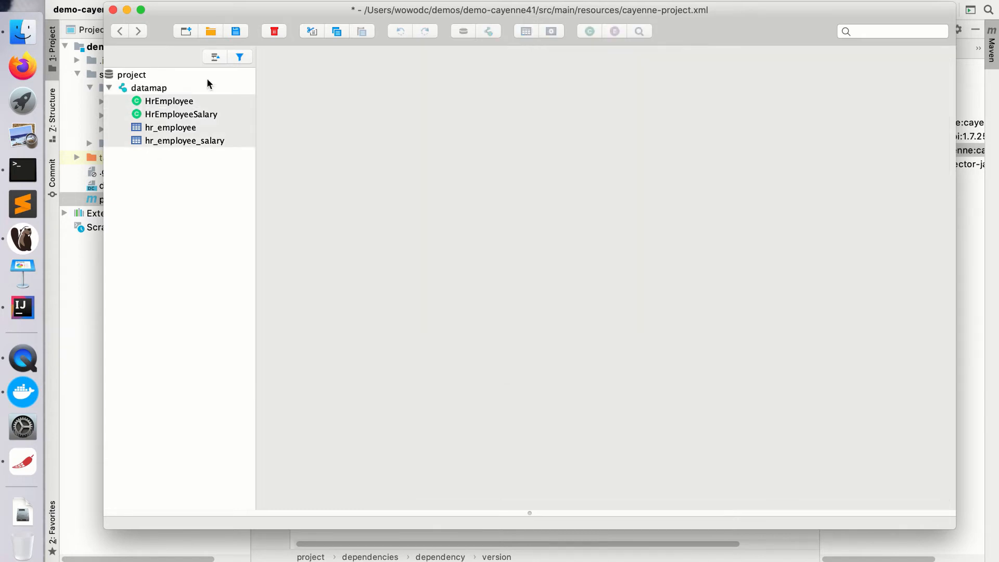
Enter ^hr_ in the advanced Strip from table names option.
{"action": "left_click", "coordinate": [589, 56]}
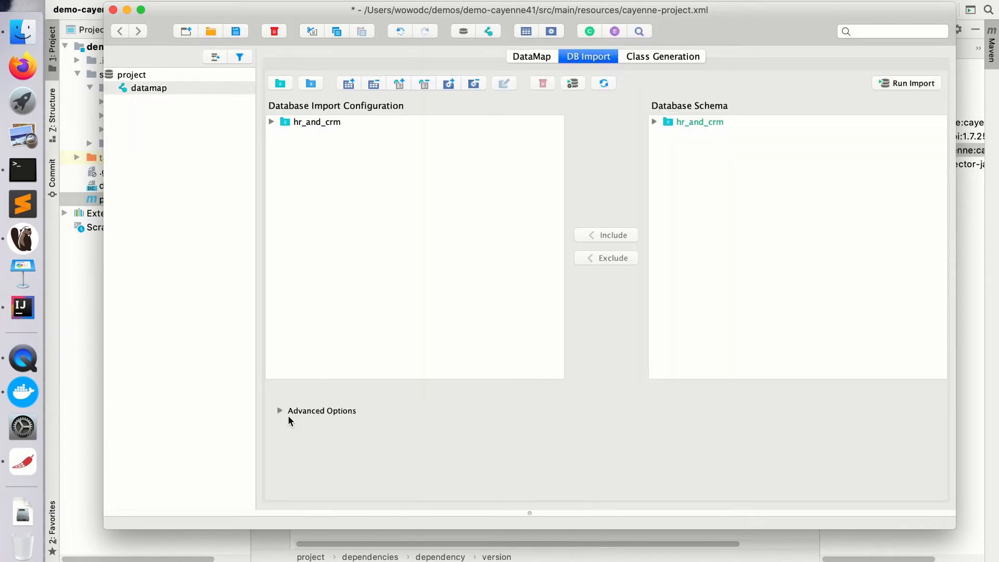
{"action": "left_click", "coordinate": [281, 411]}
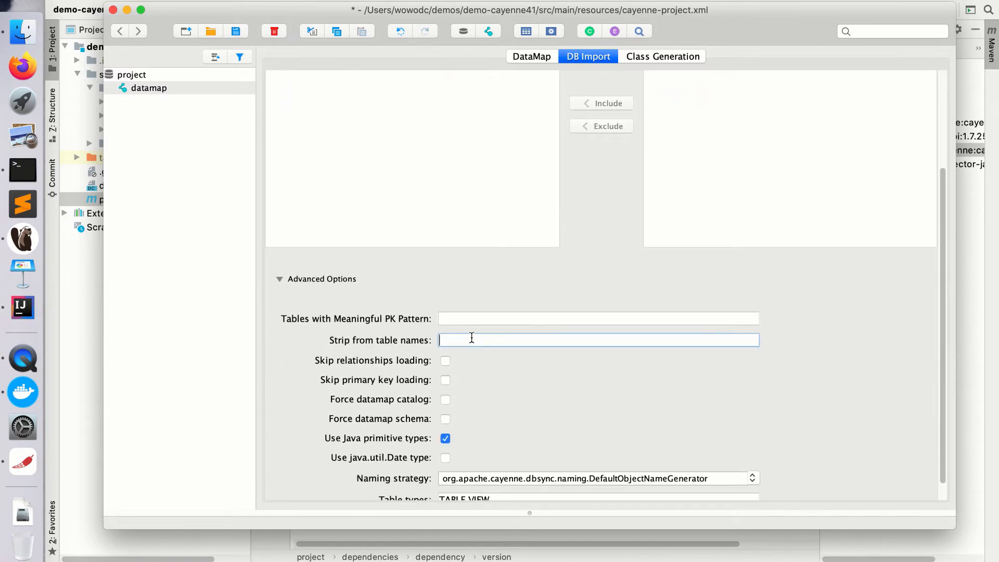
{"action": "type", "text": "^h"}
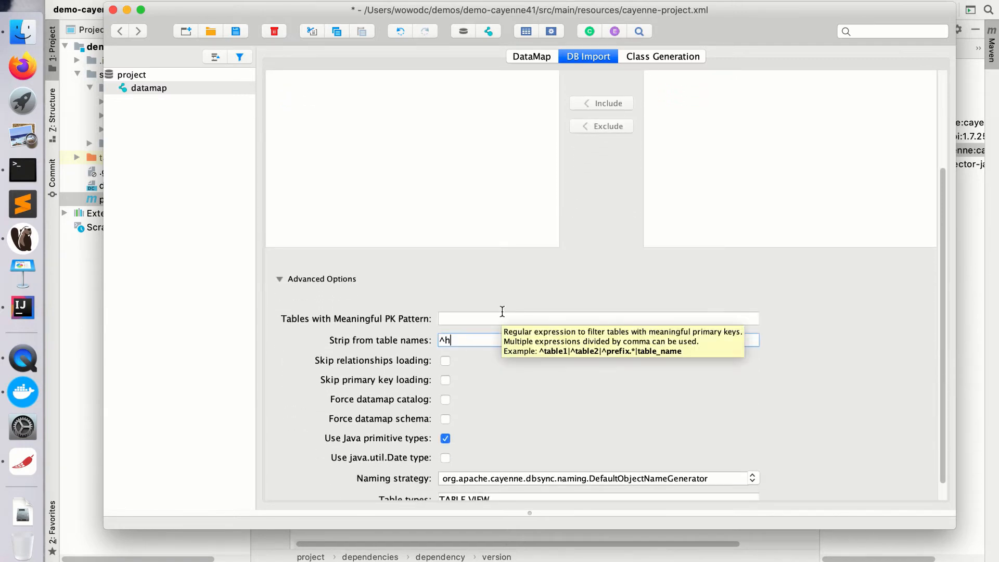
{"action": "type", "text": "r_"}
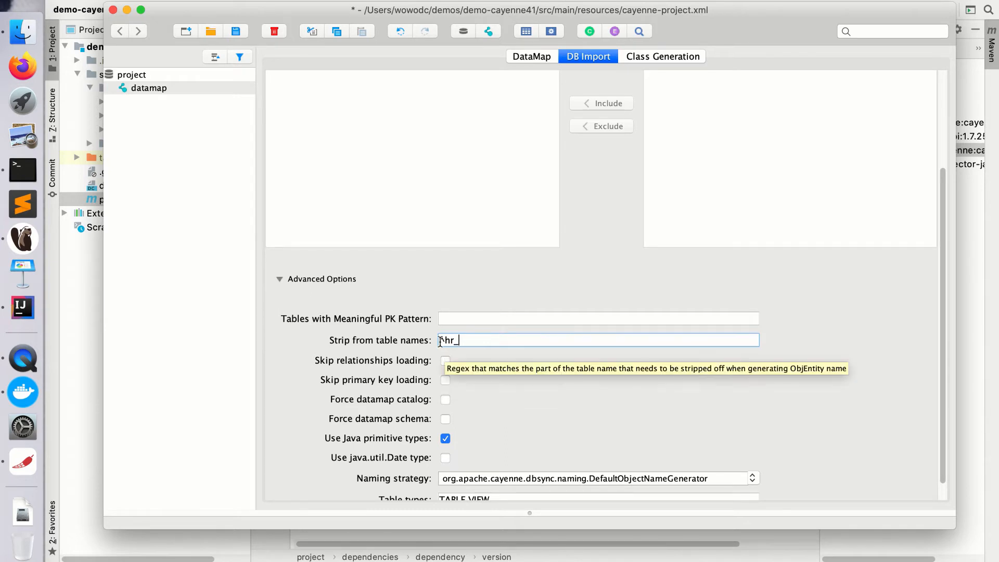
{"action": "mouse_move", "coordinate": [473, 367]}
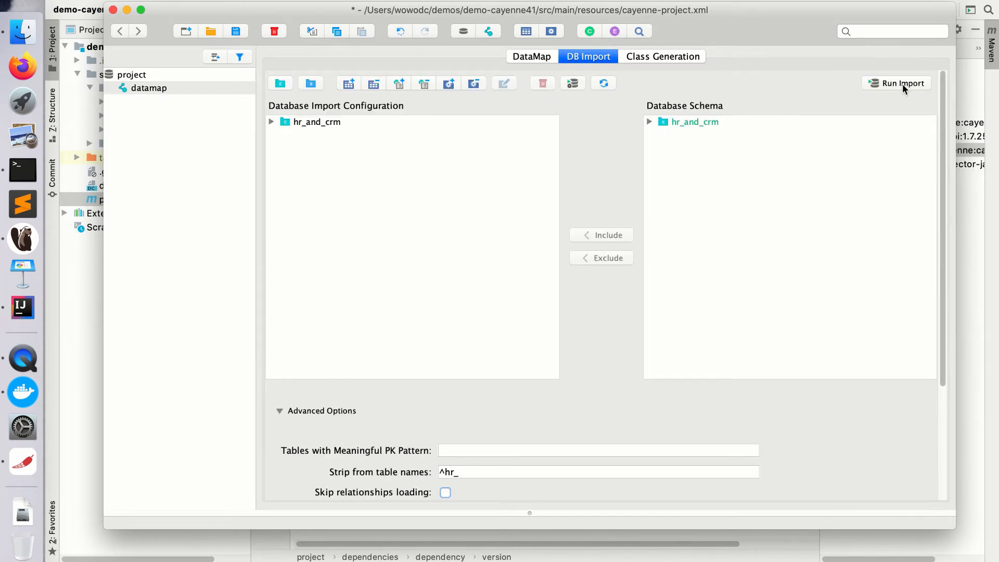
Rerun the import, check the Employee and EmployeeSalary entities, and save the project.
{"action": "left_click", "coordinate": [899, 83]}
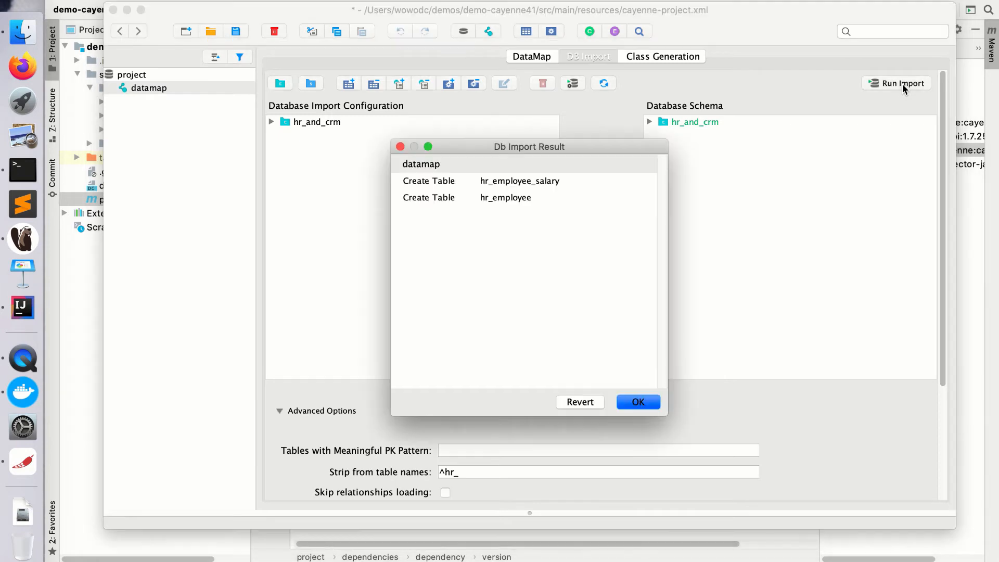
{"action": "left_click", "coordinate": [638, 402]}
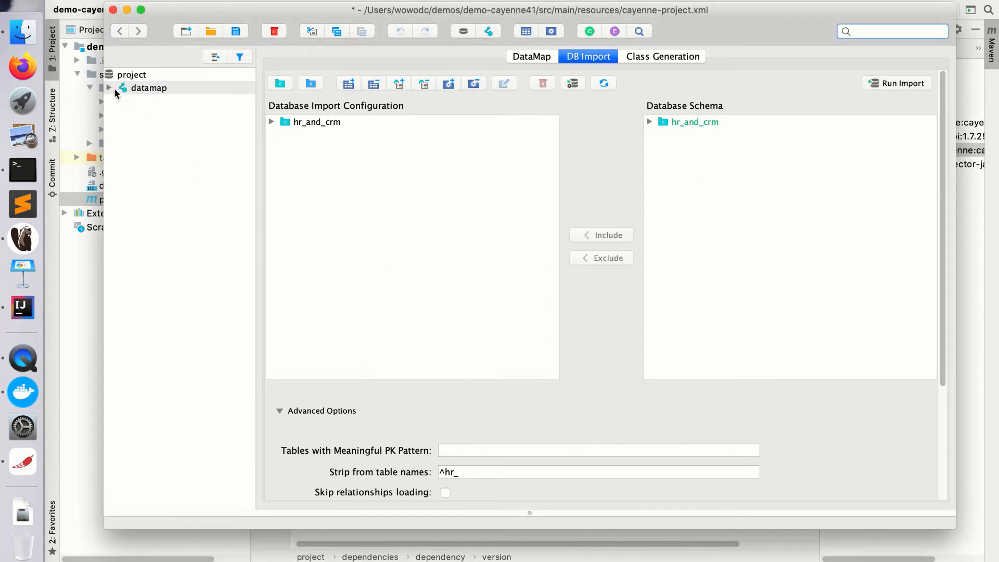
{"action": "left_click", "coordinate": [102, 88]}
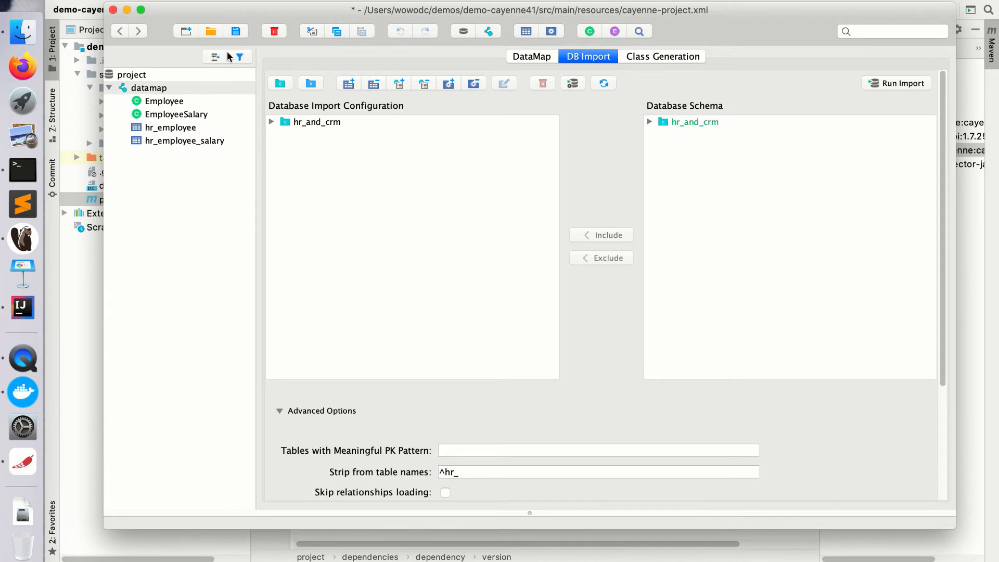
{"action": "mouse_move", "coordinate": [237, 31]}
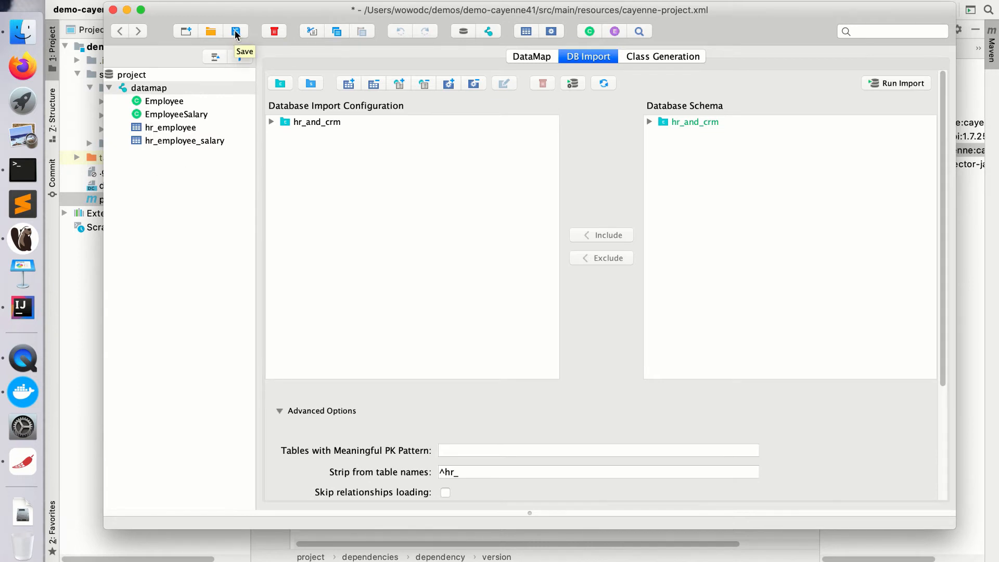
{"action": "left_click", "coordinate": [237, 31]}
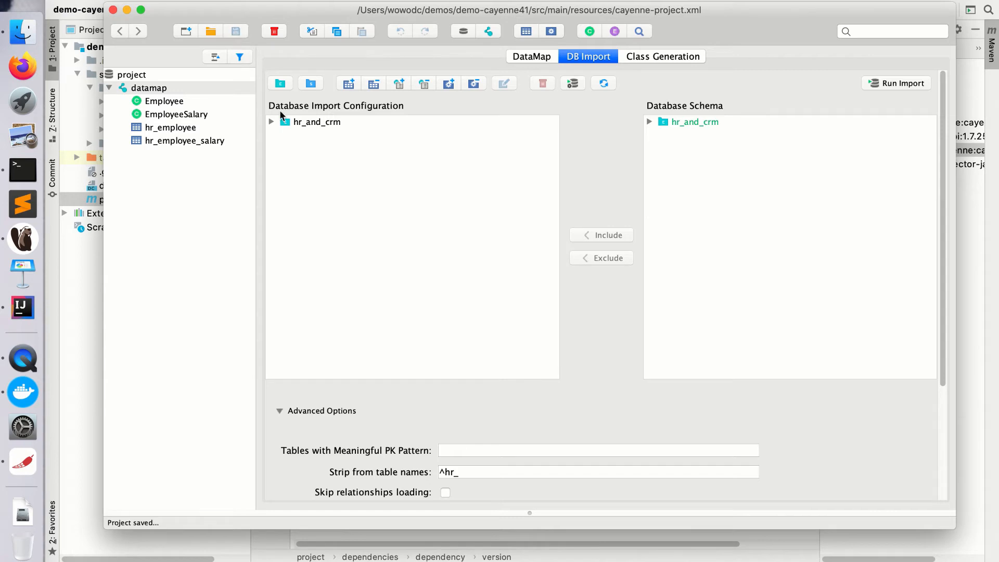
{"action": "mouse_move", "coordinate": [369, 214]}
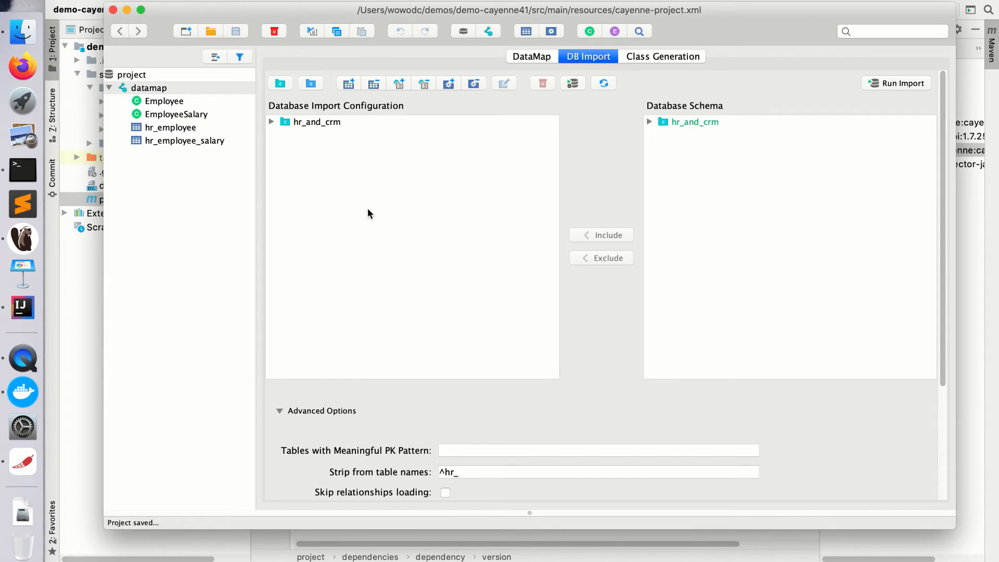
{"action": "mouse_move", "coordinate": [403, 206]}
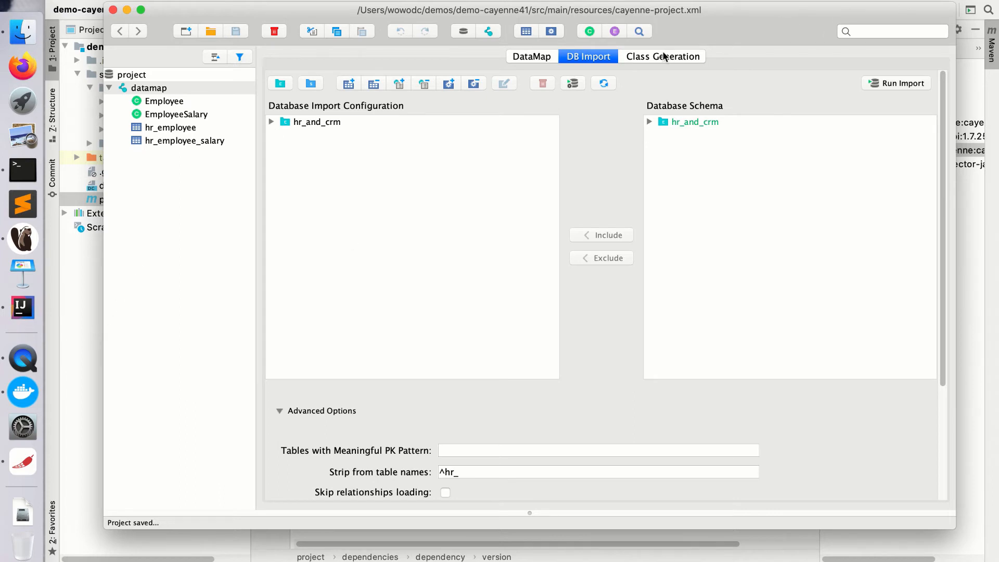
{"action": "mouse_move", "coordinate": [650, 63]}
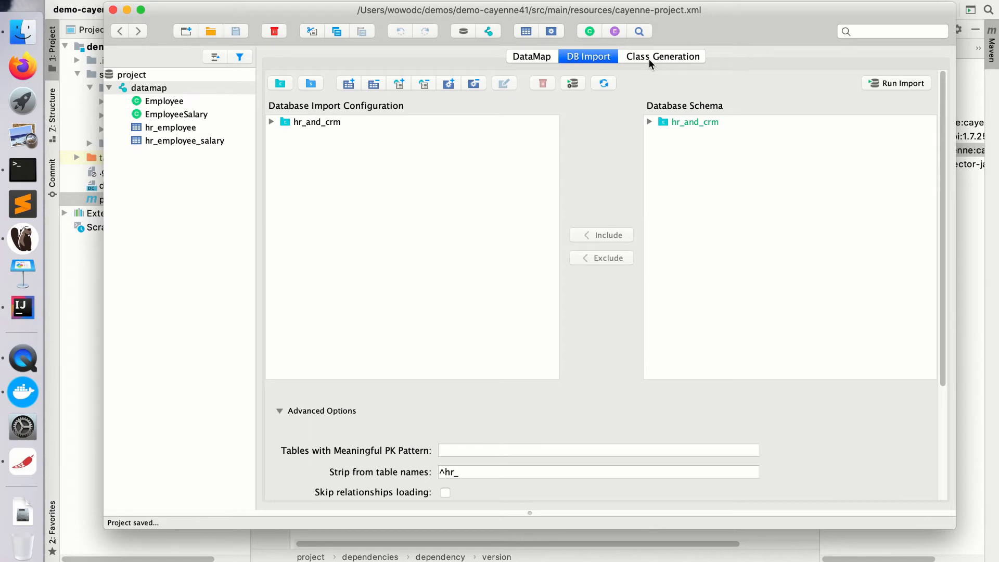
Generate Java classes for Employee and EmployeeSalary from the Class Generation settings.
{"action": "left_click", "coordinate": [662, 56]}
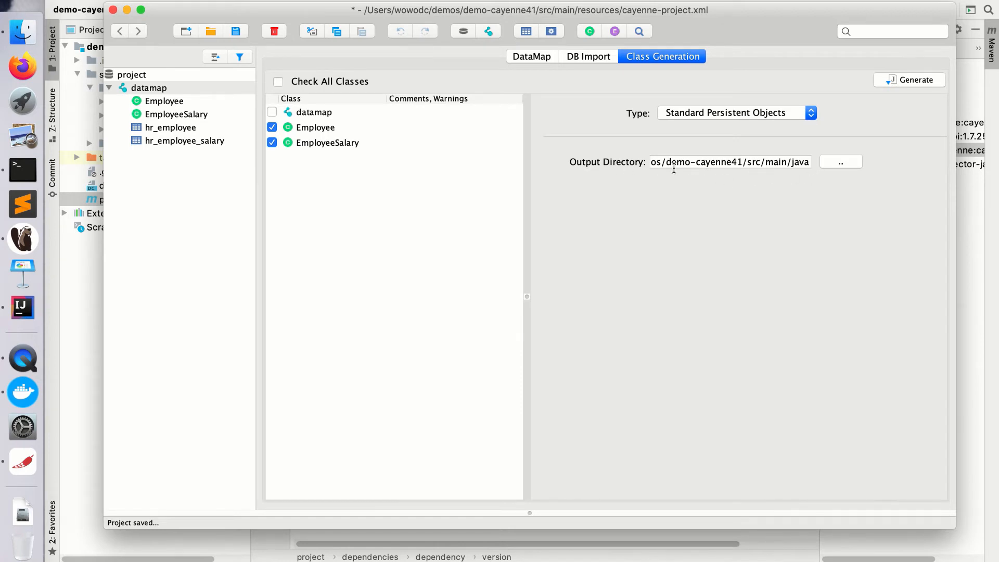
{"action": "mouse_move", "coordinate": [693, 167]}
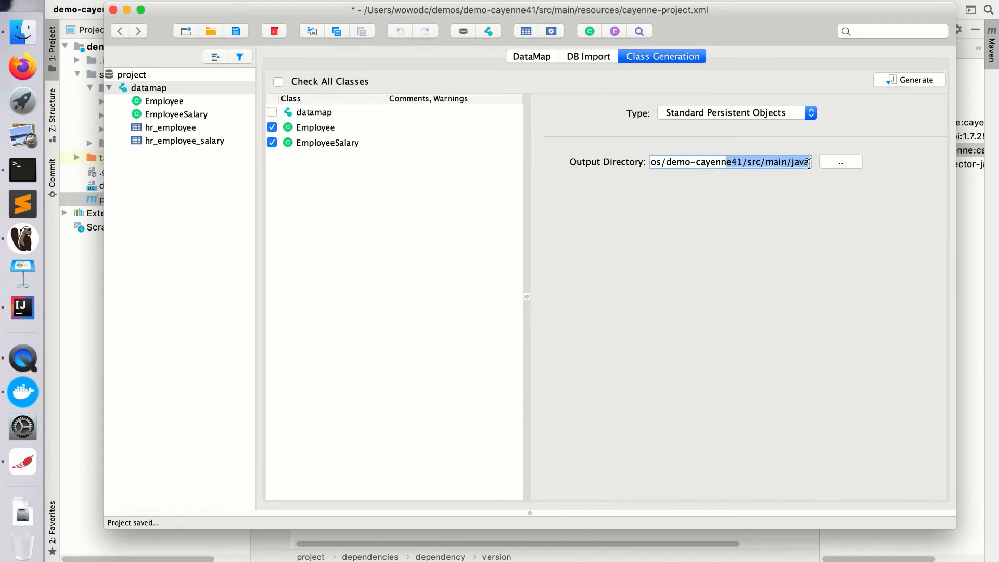
{"action": "mouse_move", "coordinate": [908, 87]}
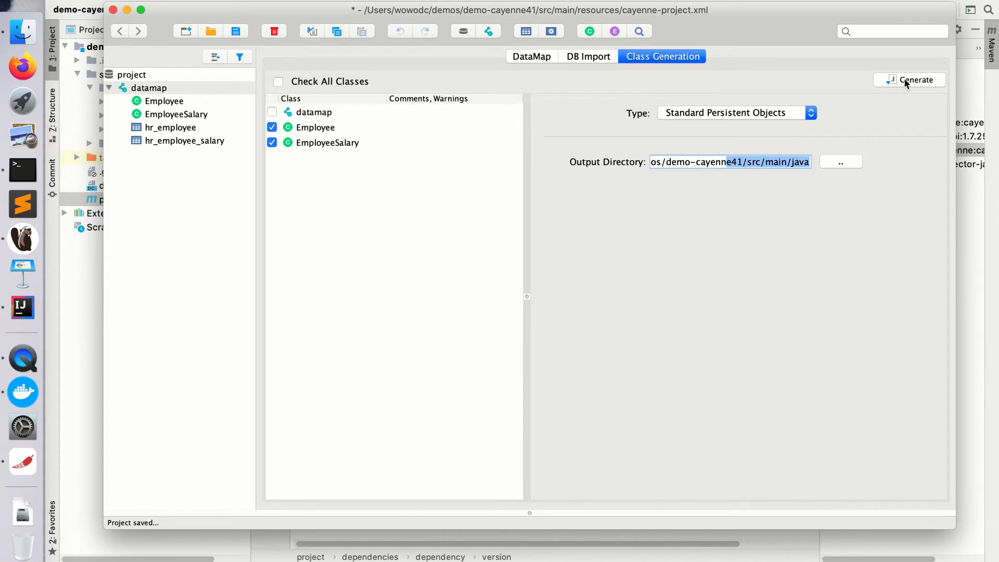
{"action": "left_click", "coordinate": [916, 79]}
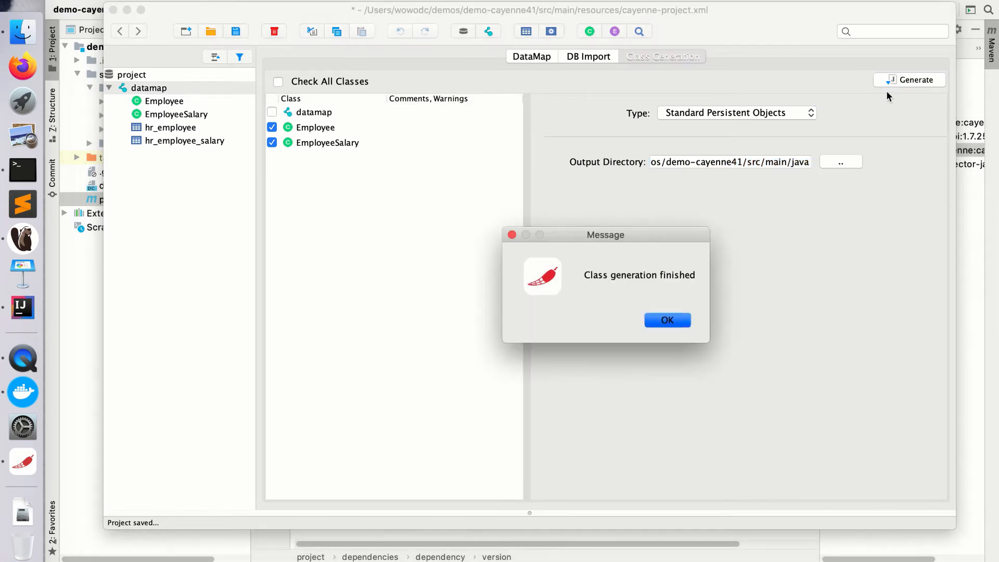
{"action": "left_click", "coordinate": [667, 320]}
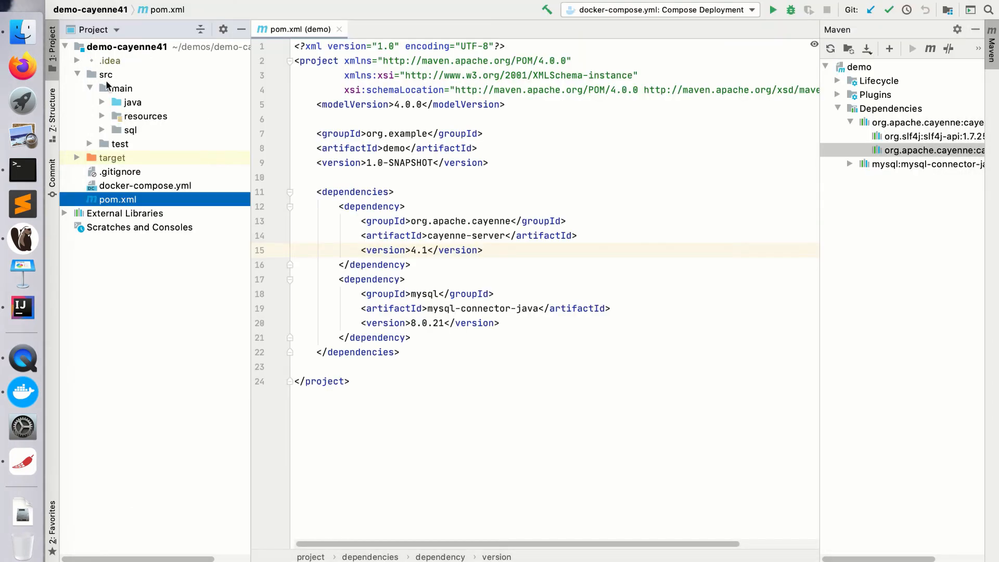
Expand src/main/java and demo.cayenne.auto, open Employee.java, then return to the modeler.
{"action": "left_click", "coordinate": [102, 102]}
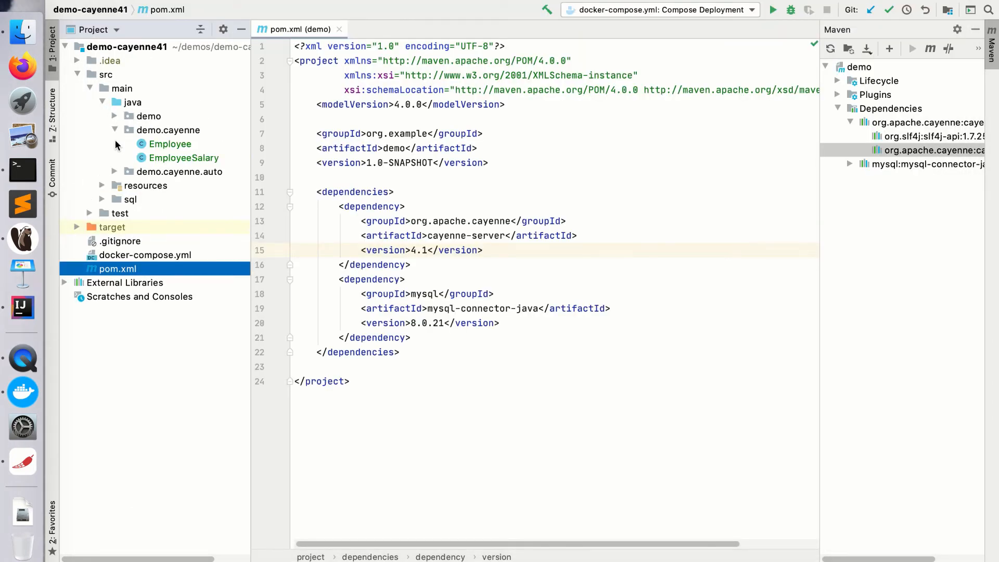
{"action": "left_click", "coordinate": [115, 171]}
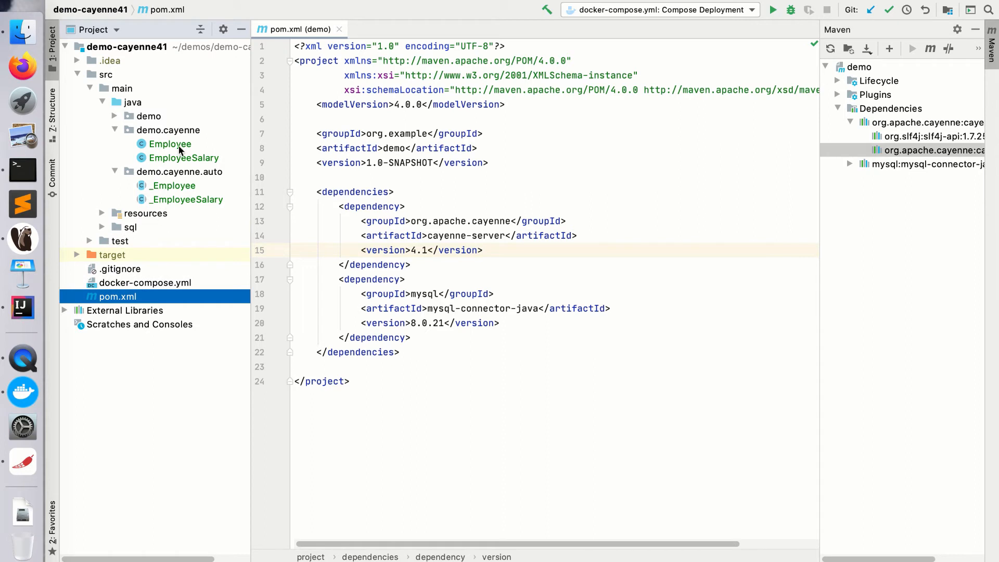
{"action": "mouse_move", "coordinate": [199, 204]}
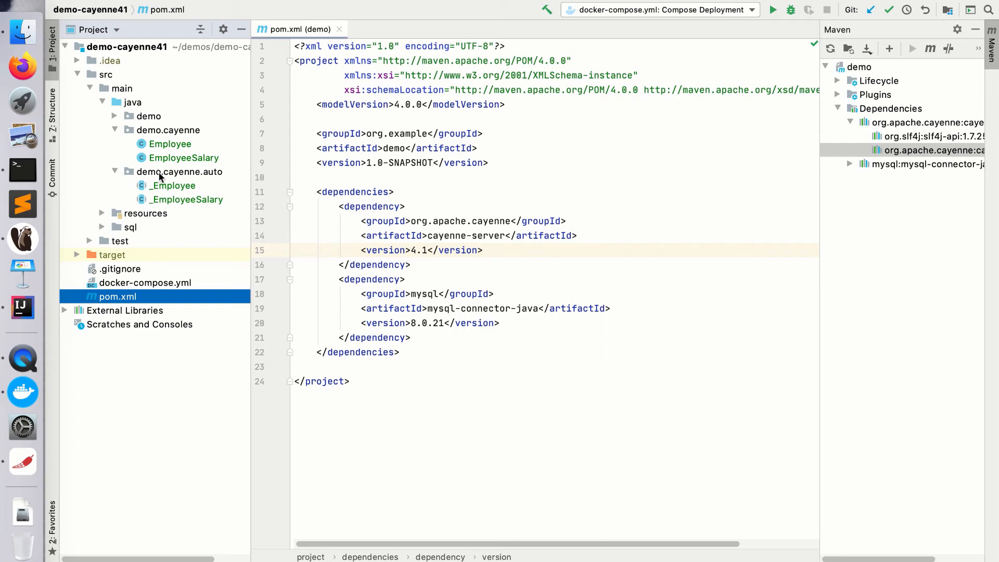
{"action": "mouse_move", "coordinate": [169, 144]}
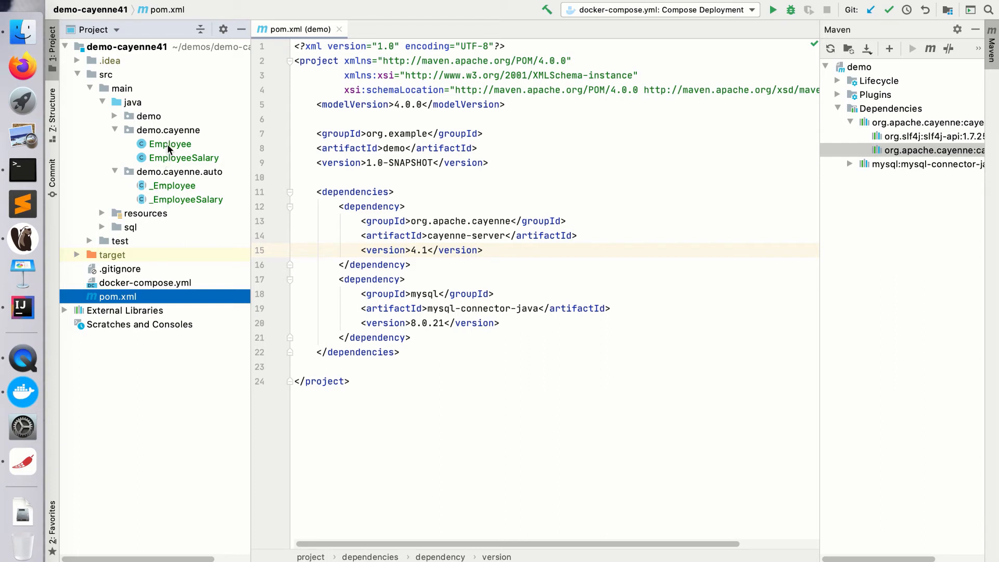
{"action": "left_click", "coordinate": [170, 145]}
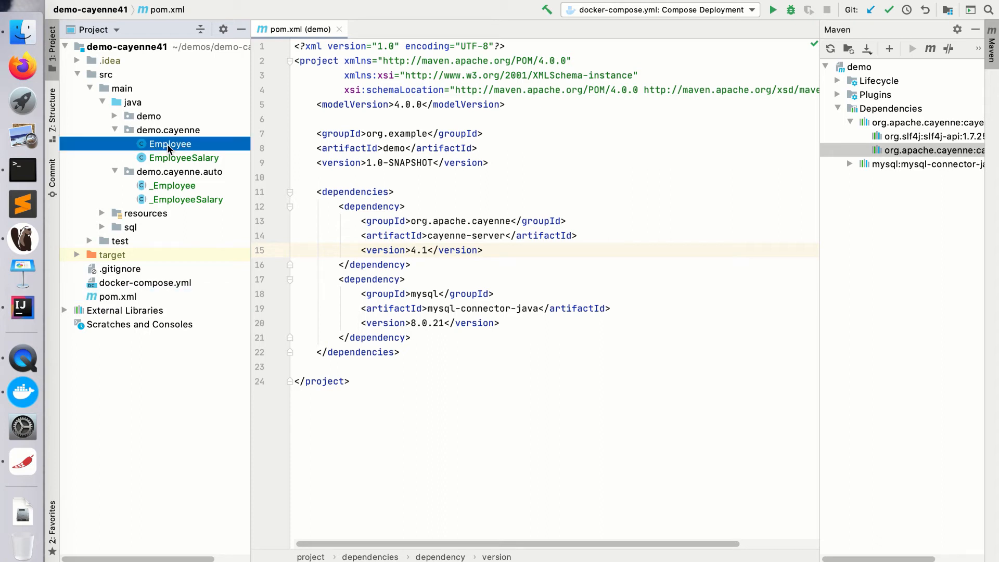
{"action": "double_click", "coordinate": [171, 144]}
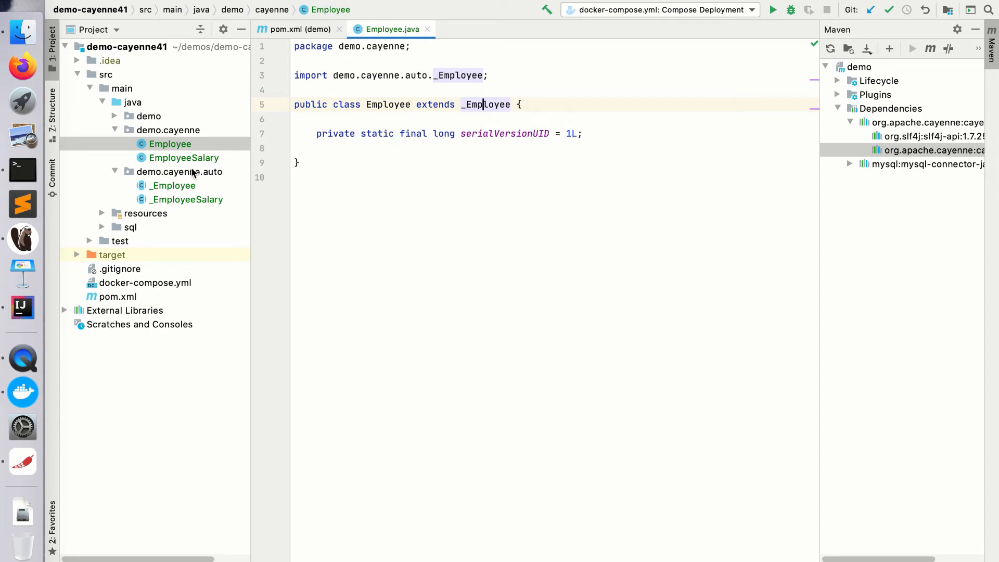
{"action": "mouse_move", "coordinate": [122, 181]}
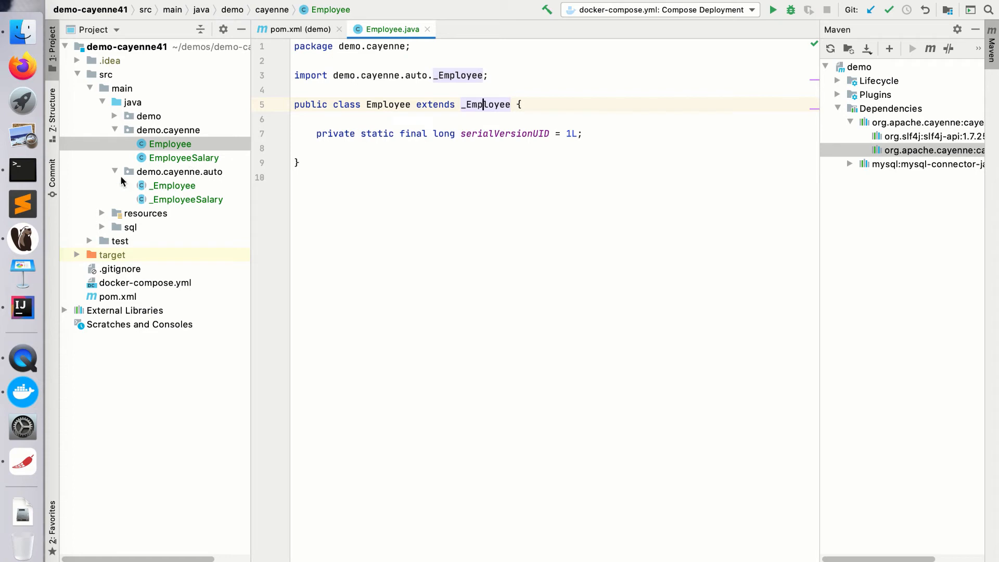
{"action": "left_click", "coordinate": [22, 239]}
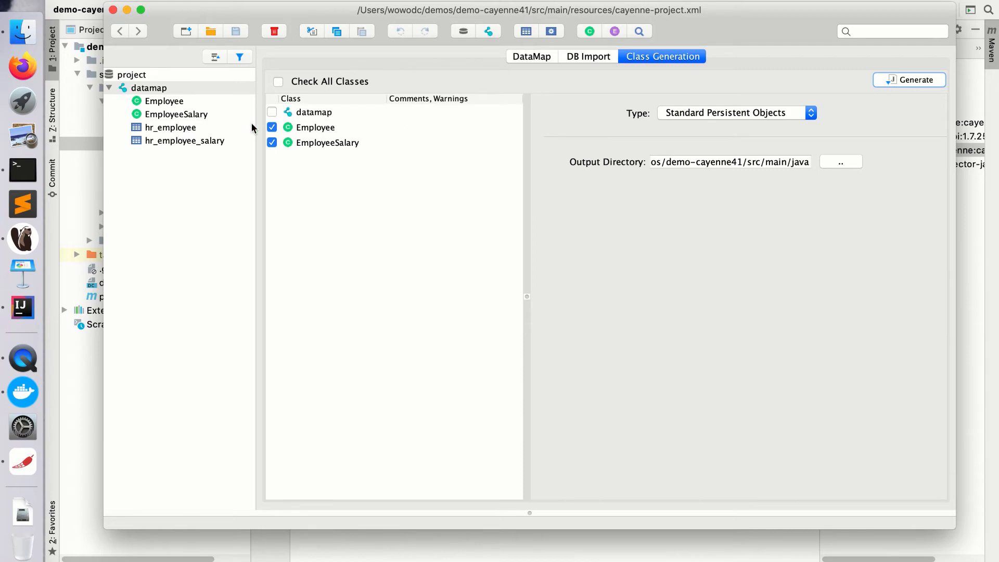
Expand the hr_and_crm tables and import pattern, then run the import, adding the hr_address table and address relationship.
{"action": "left_click", "coordinate": [588, 57]}
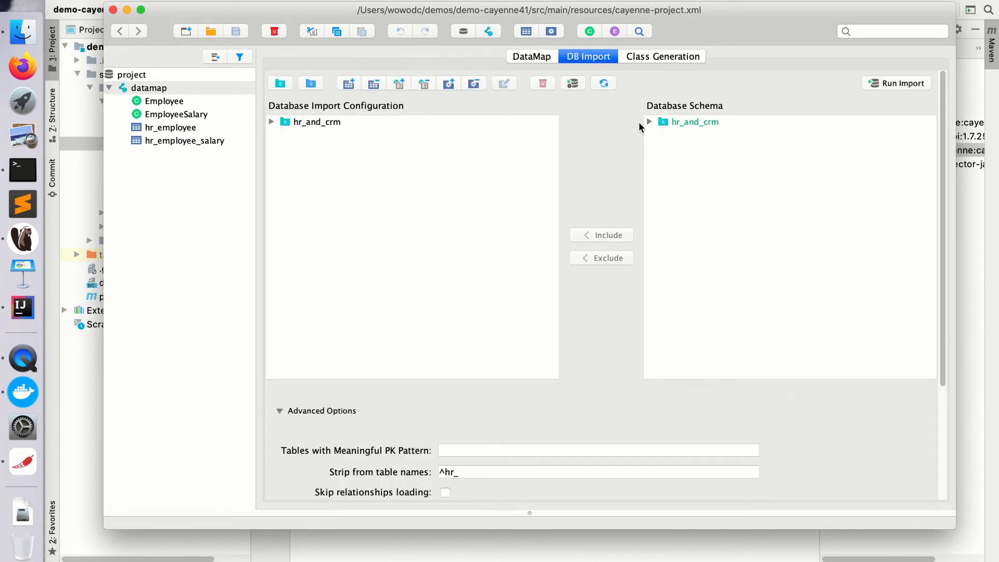
{"action": "left_click", "coordinate": [649, 122]}
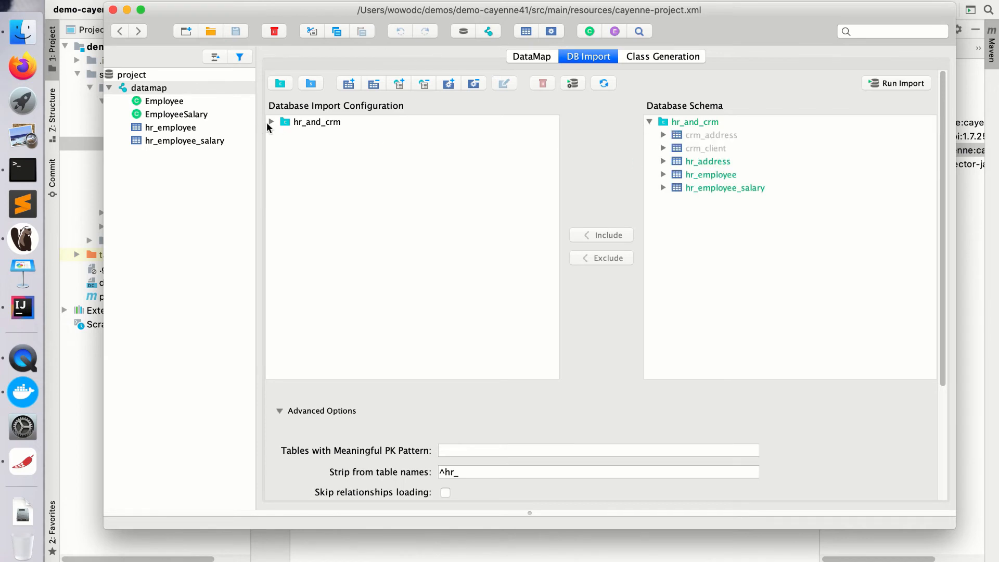
{"action": "left_click", "coordinate": [271, 122]}
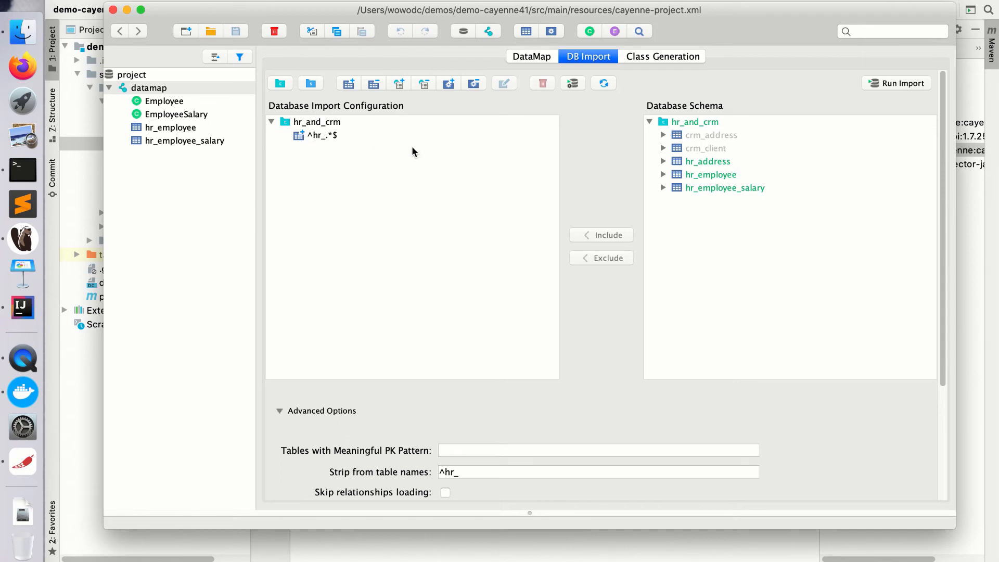
{"action": "mouse_move", "coordinate": [372, 205]}
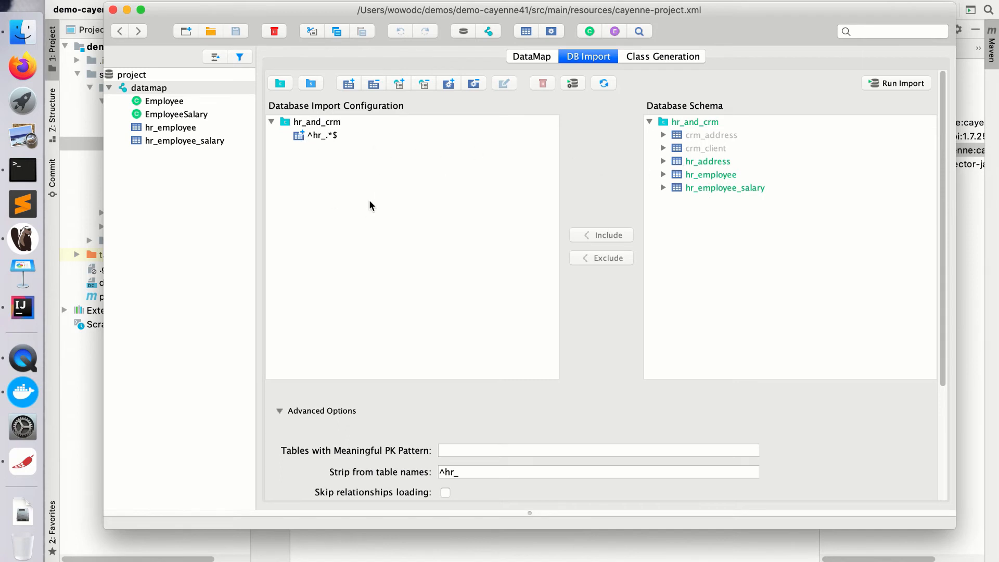
{"action": "mouse_move", "coordinate": [884, 88]}
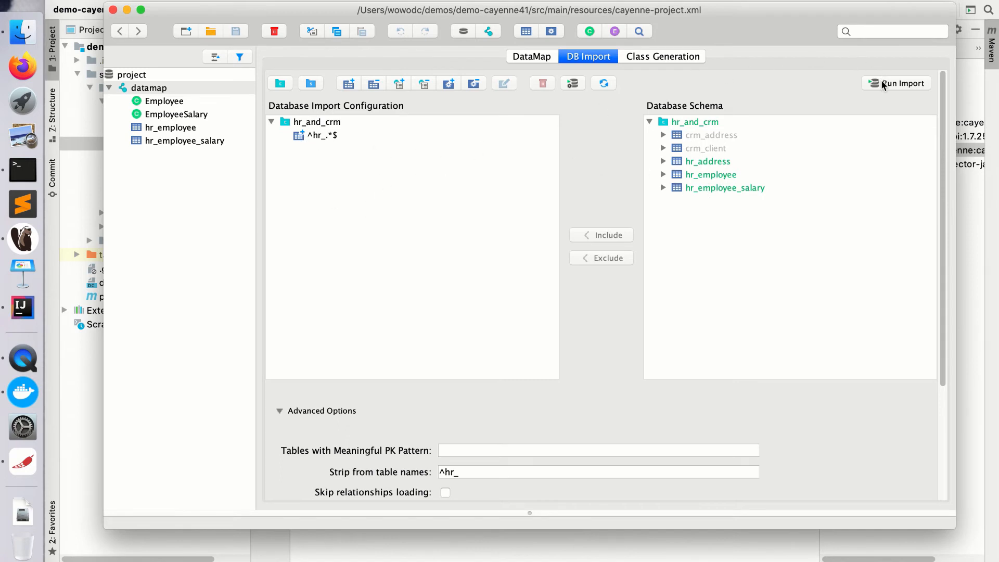
{"action": "left_click", "coordinate": [897, 83]}
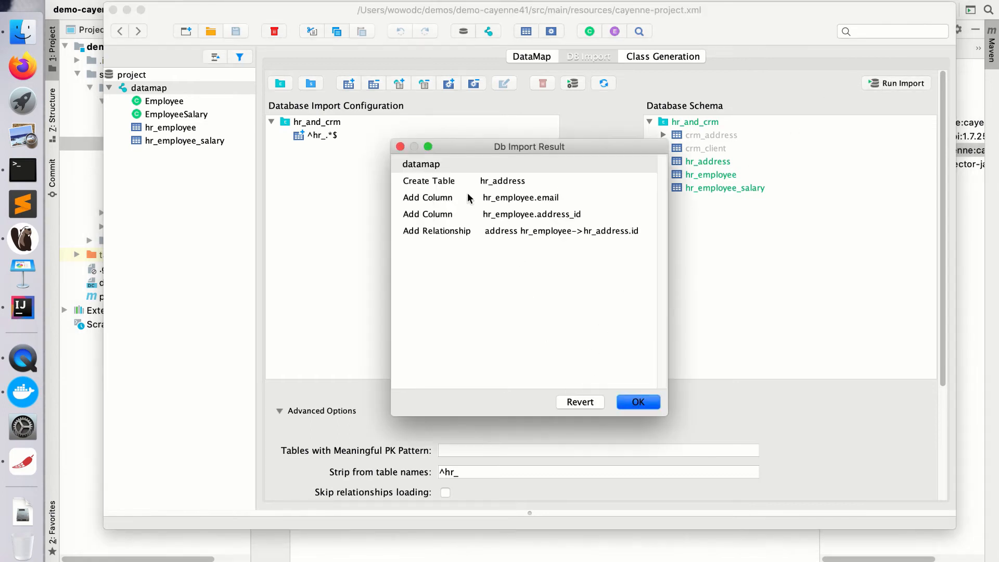
{"action": "mouse_move", "coordinate": [418, 228]}
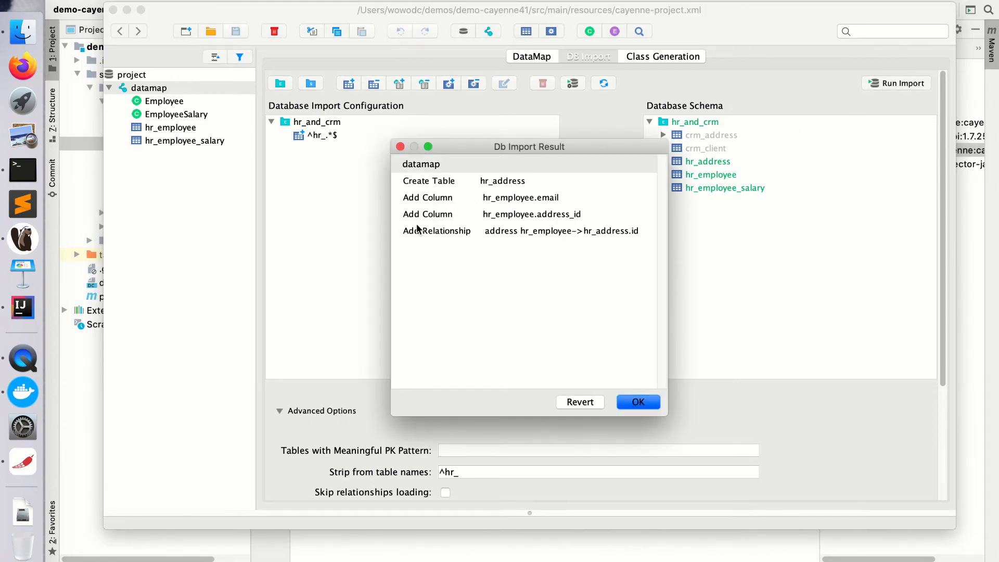
{"action": "mouse_move", "coordinate": [505, 252]}
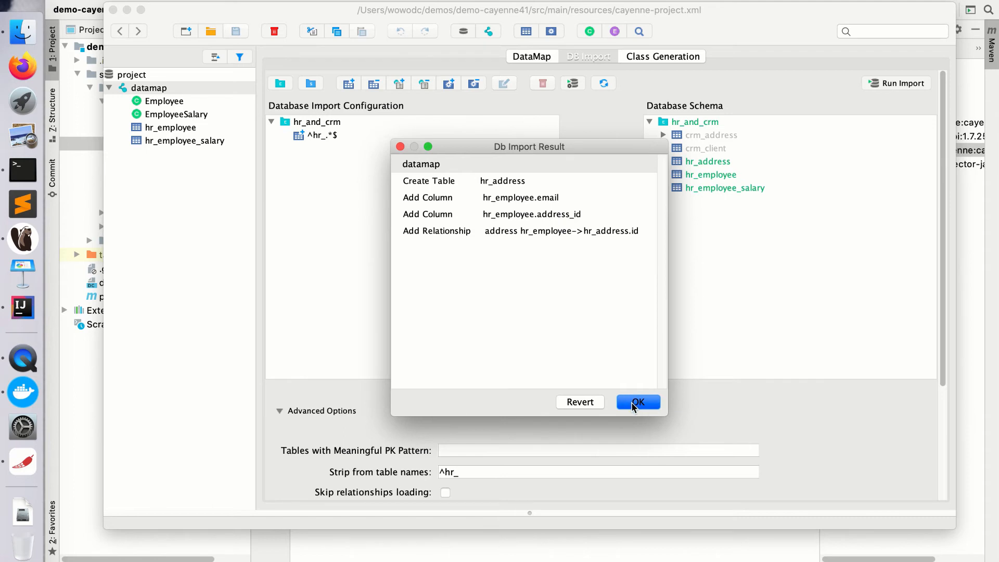
Accept the import and review the Employee entity's attributes and relationships in the datamap.
{"action": "left_click", "coordinate": [638, 402]}
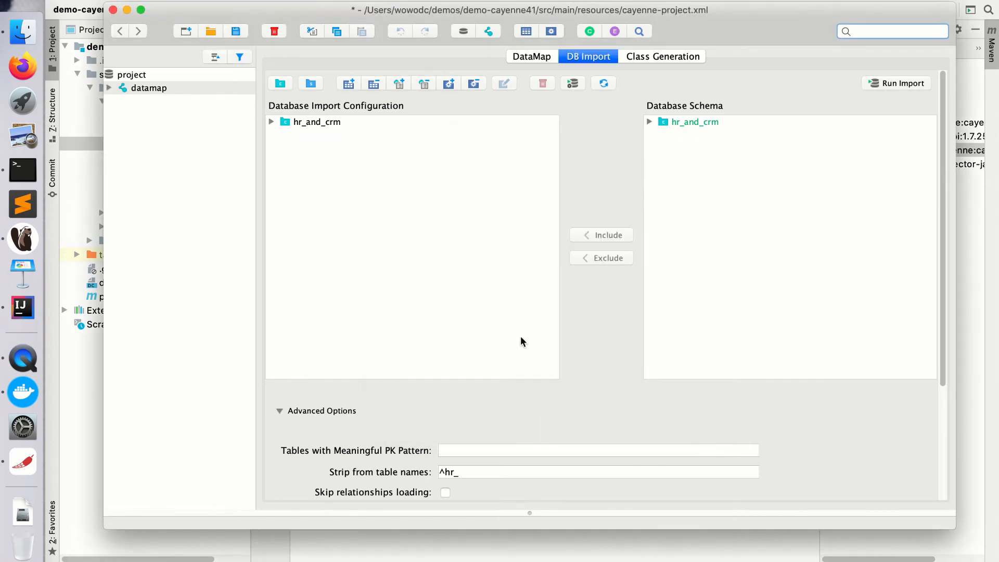
{"action": "left_click", "coordinate": [109, 87]}
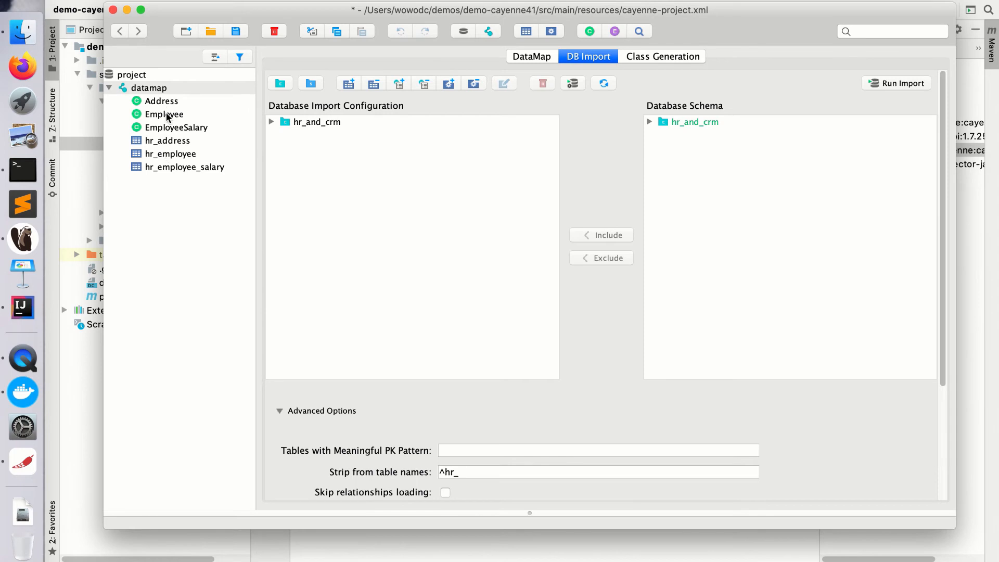
{"action": "left_click", "coordinate": [164, 114]}
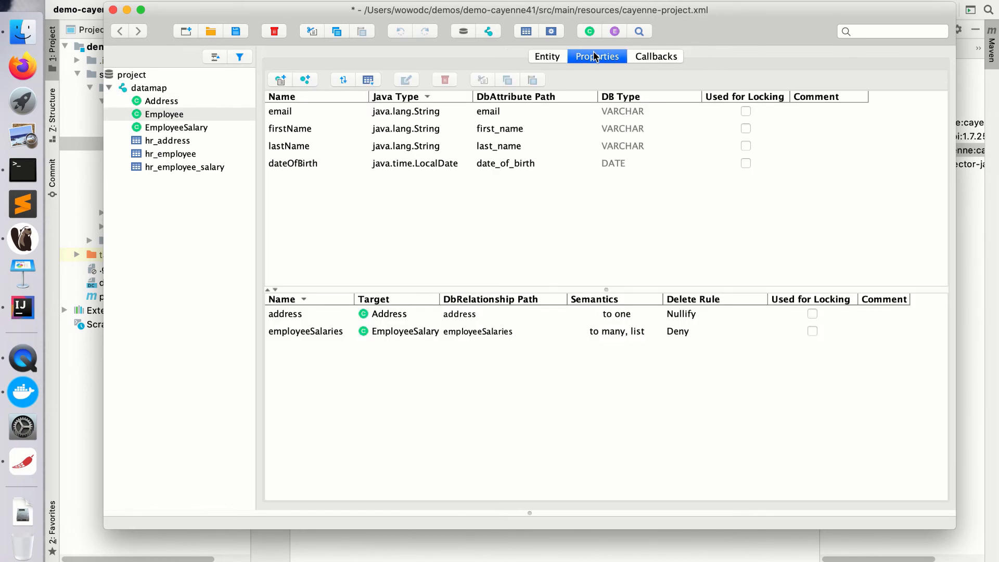
{"action": "mouse_move", "coordinate": [198, 136]}
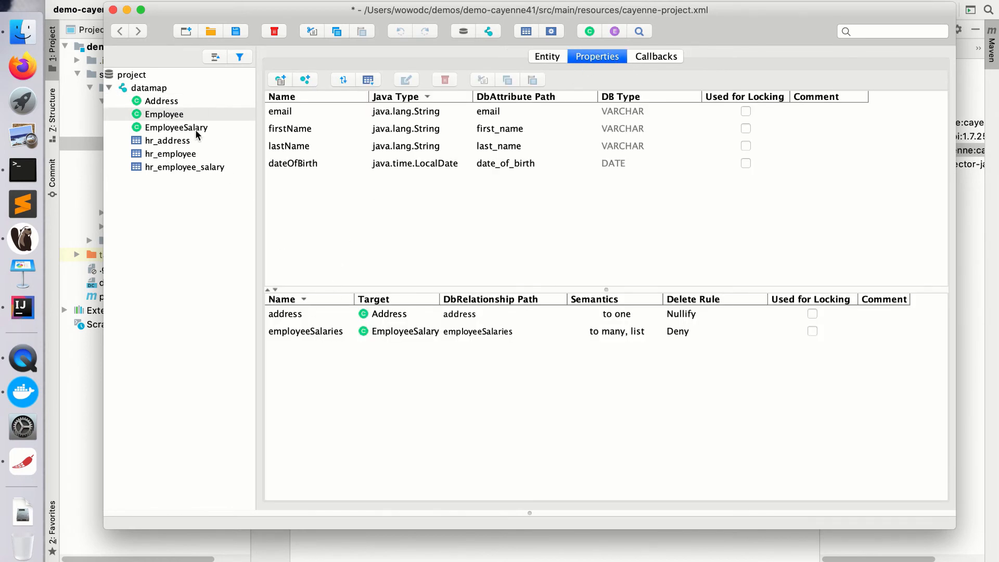
{"action": "left_click", "coordinate": [176, 127]}
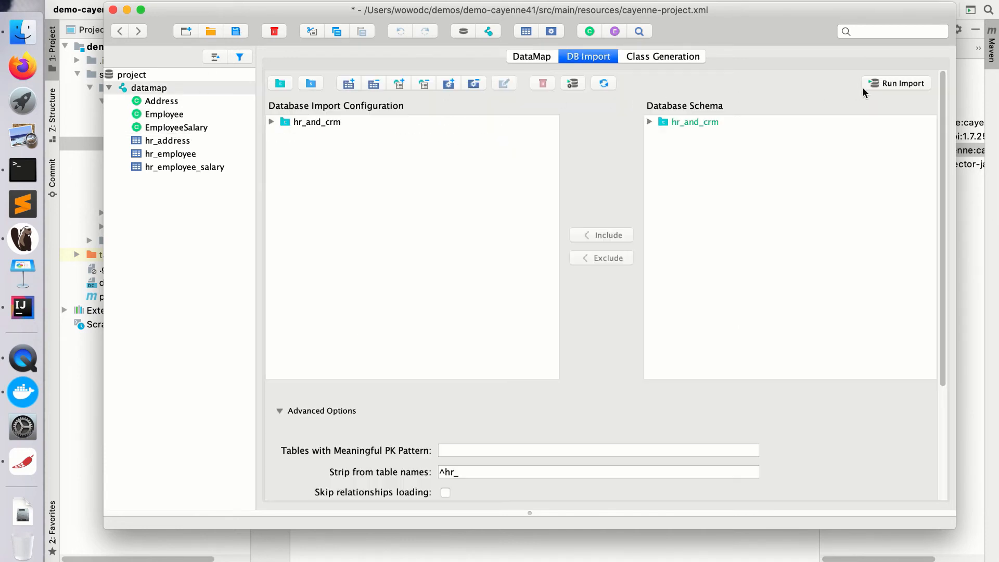
Generate the Employee, Address and EmployeeSalary classes from Class Generation and save the project.
{"action": "left_click", "coordinate": [662, 57]}
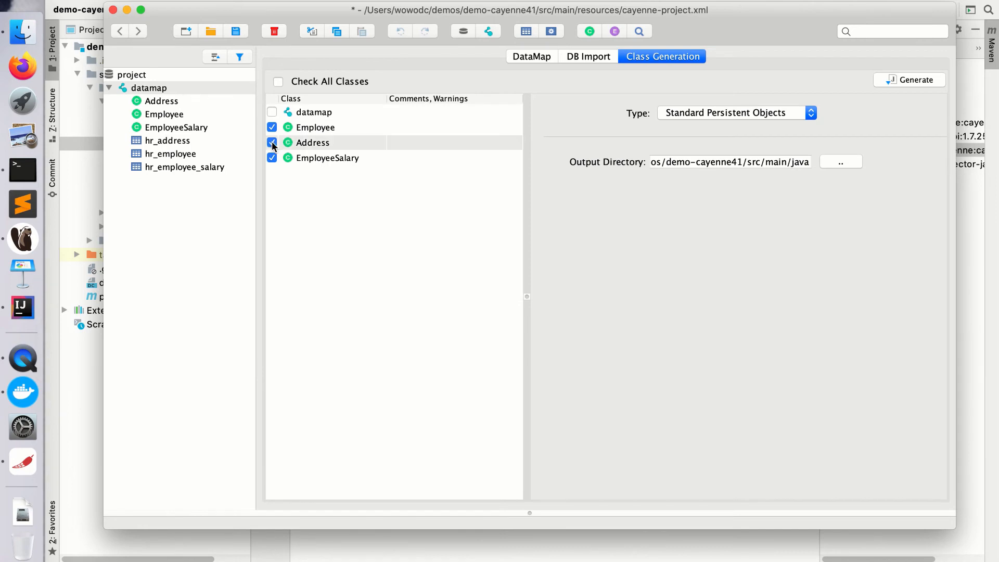
{"action": "left_click", "coordinate": [913, 79]}
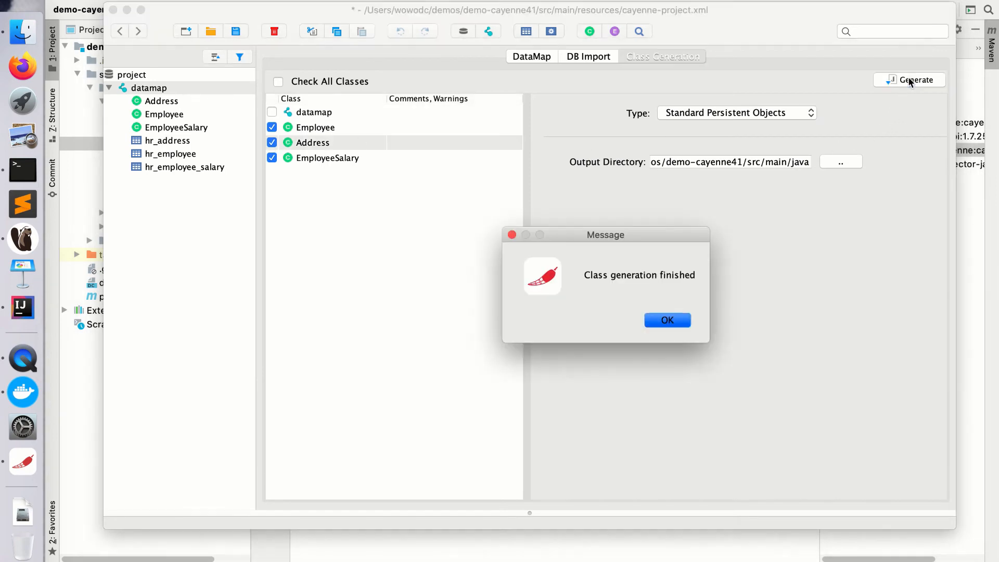
{"action": "left_click", "coordinate": [667, 320]}
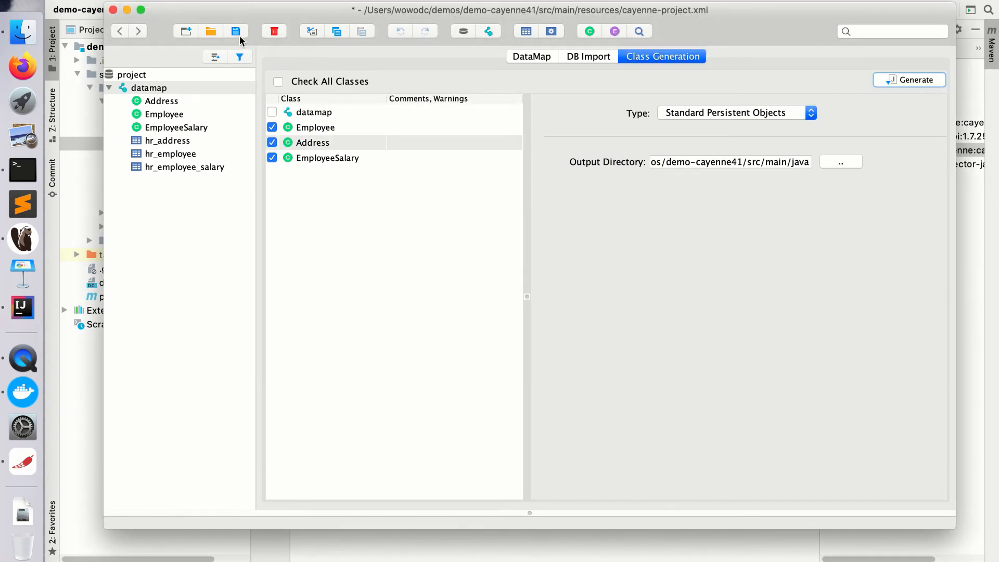
{"action": "left_click", "coordinate": [235, 31]}
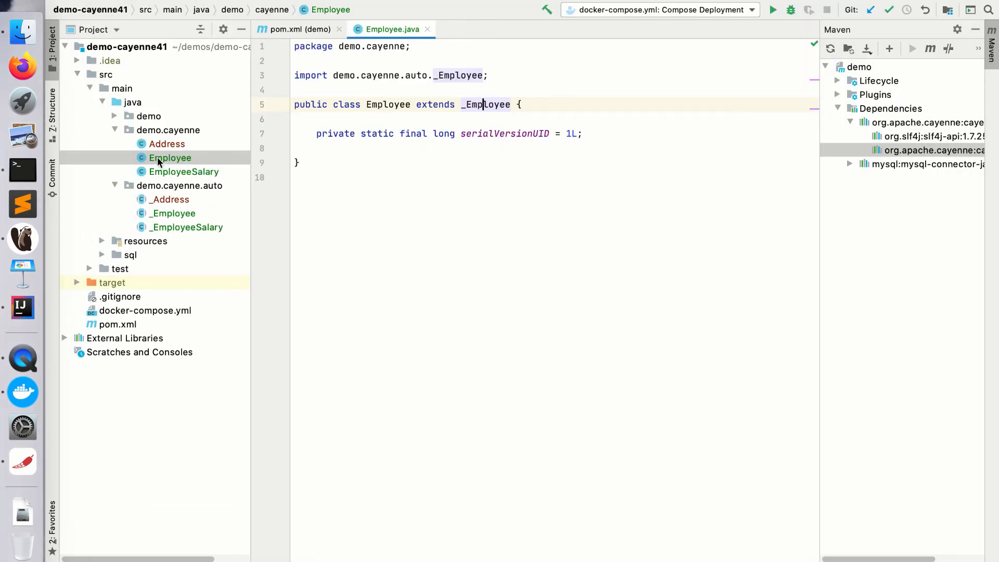
{"action": "mouse_move", "coordinate": [169, 210]}
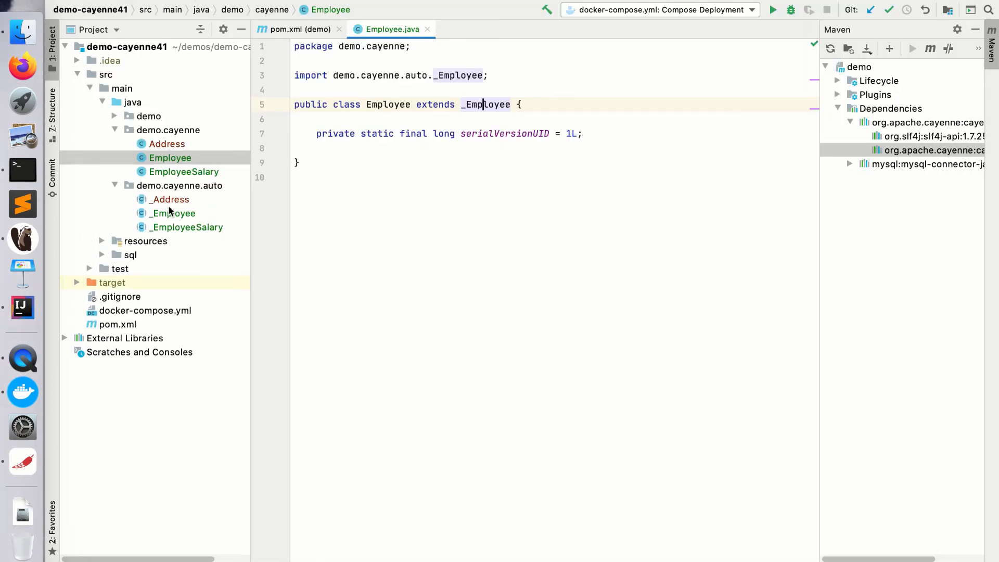
{"action": "mouse_move", "coordinate": [178, 200]}
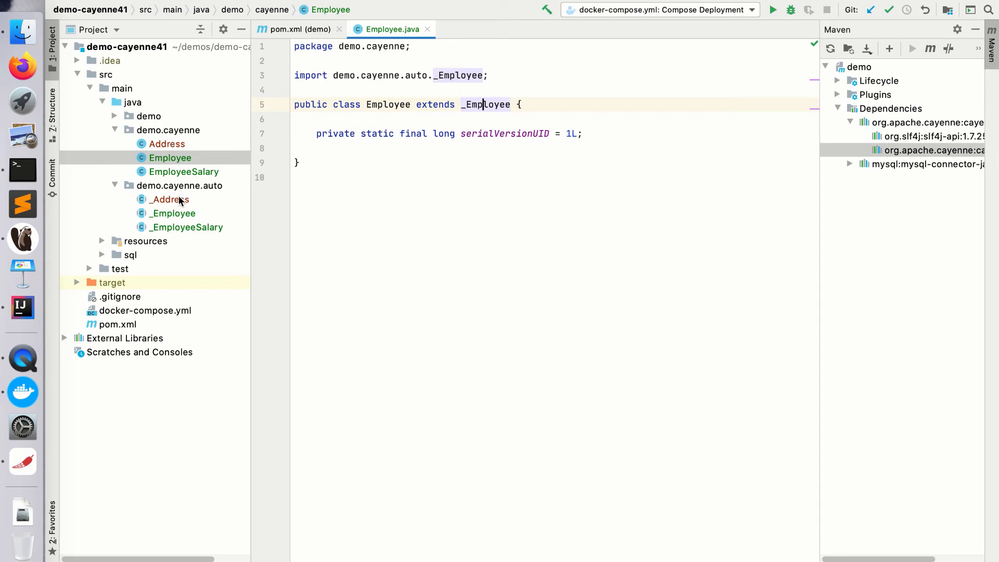
{"action": "mouse_move", "coordinate": [171, 150]}
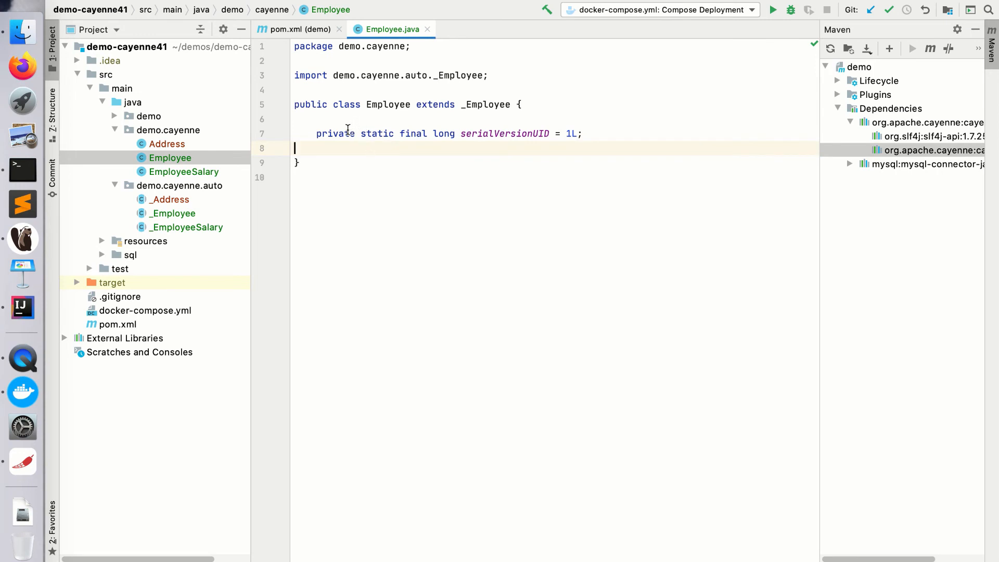
{"action": "mouse_move", "coordinate": [477, 107]}
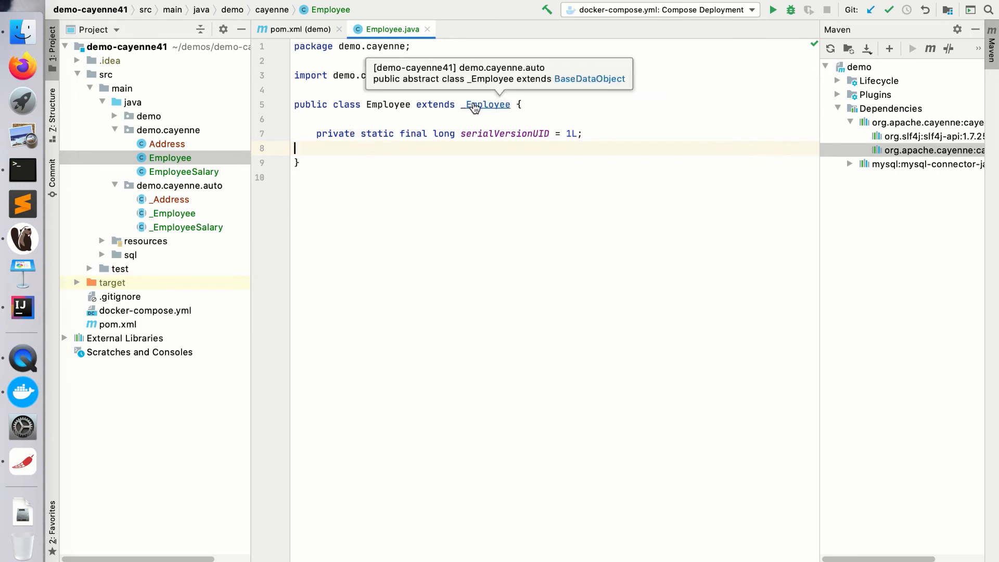
Open _Employee.java and select its Property constants, reviewing fields from dateOfBirth through employeeSalaries.
{"action": "left_click", "coordinate": [487, 104]}
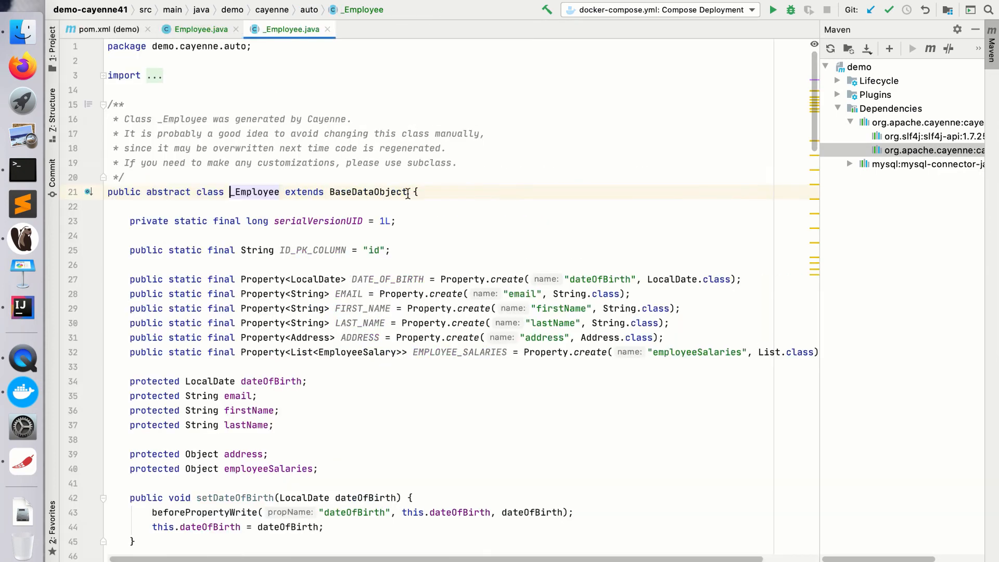
{"action": "scroll", "scroll_direction": "down", "scroll_amount": 3}
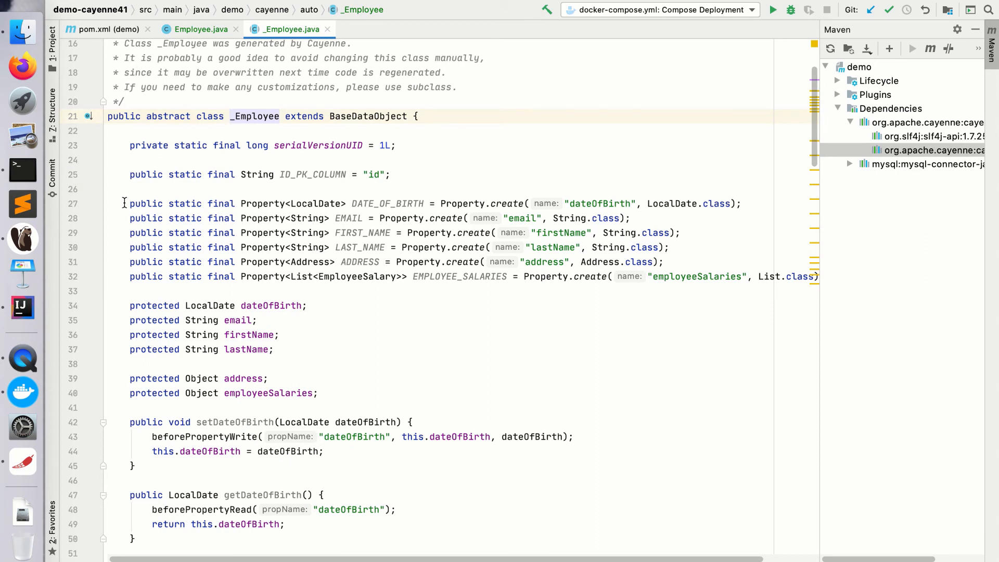
{"action": "left_click_drag", "start_coordinate": [124, 204], "coordinate": [241, 218]}
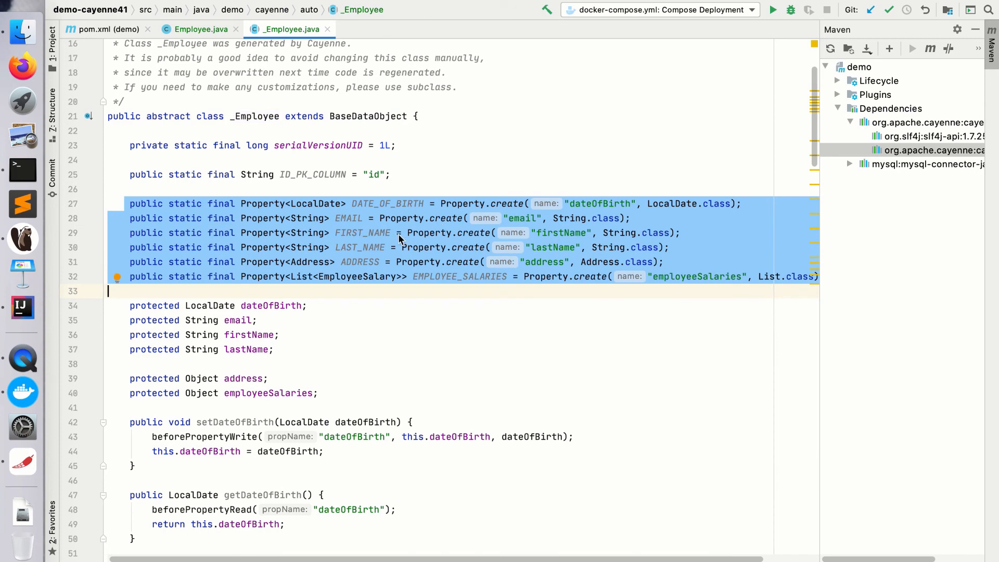
{"action": "mouse_move", "coordinate": [377, 263]}
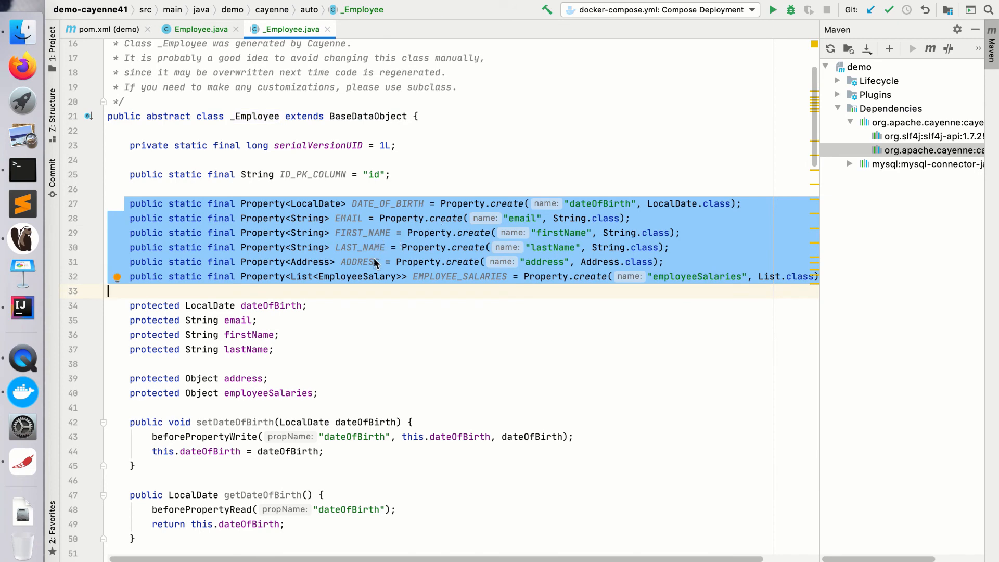
{"action": "scroll", "scroll_direction": "down", "scroll_amount": 3}
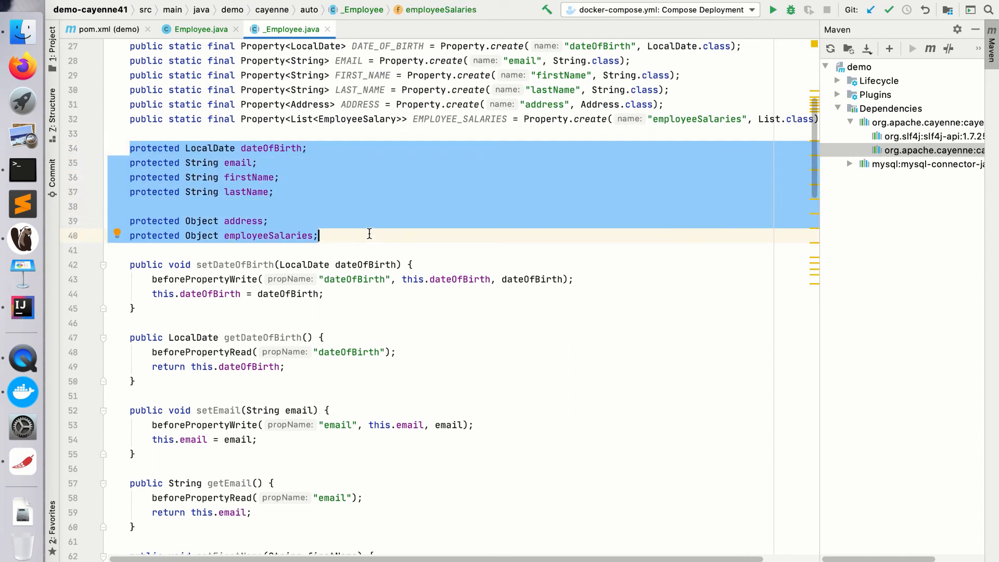
{"action": "mouse_move", "coordinate": [288, 195]}
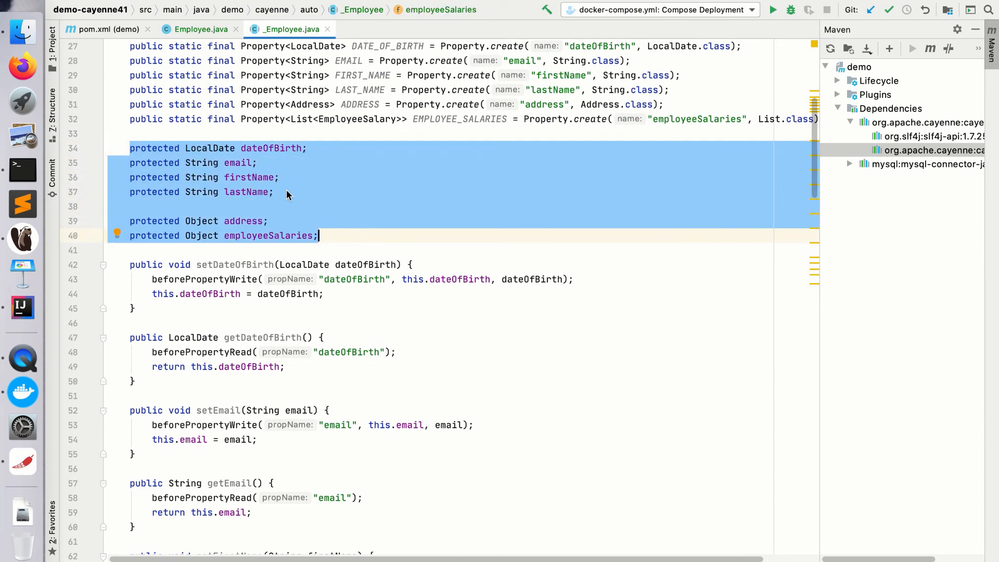
{"action": "mouse_move", "coordinate": [305, 206]}
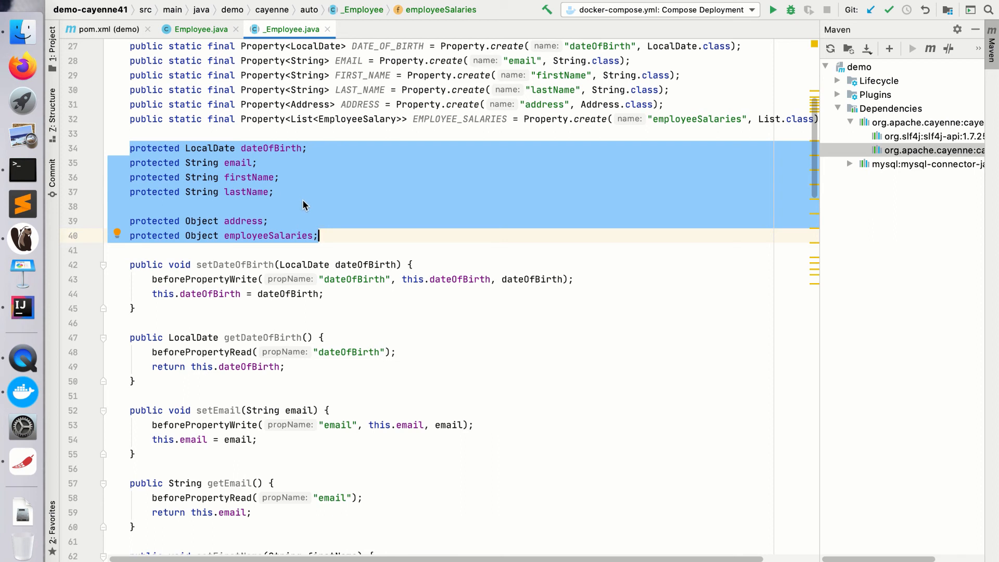
{"action": "mouse_move", "coordinate": [300, 201]}
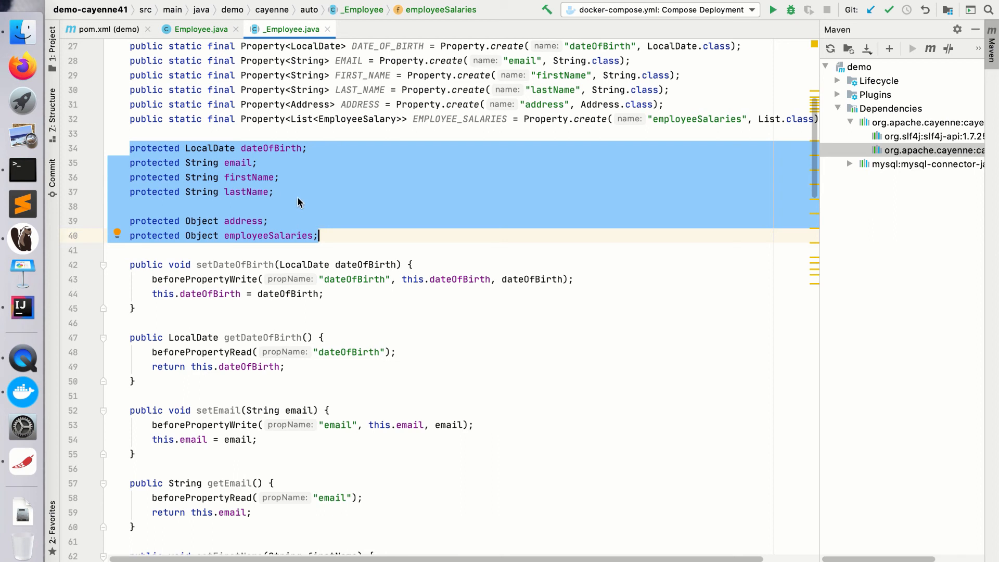
{"action": "mouse_move", "coordinate": [304, 198]}
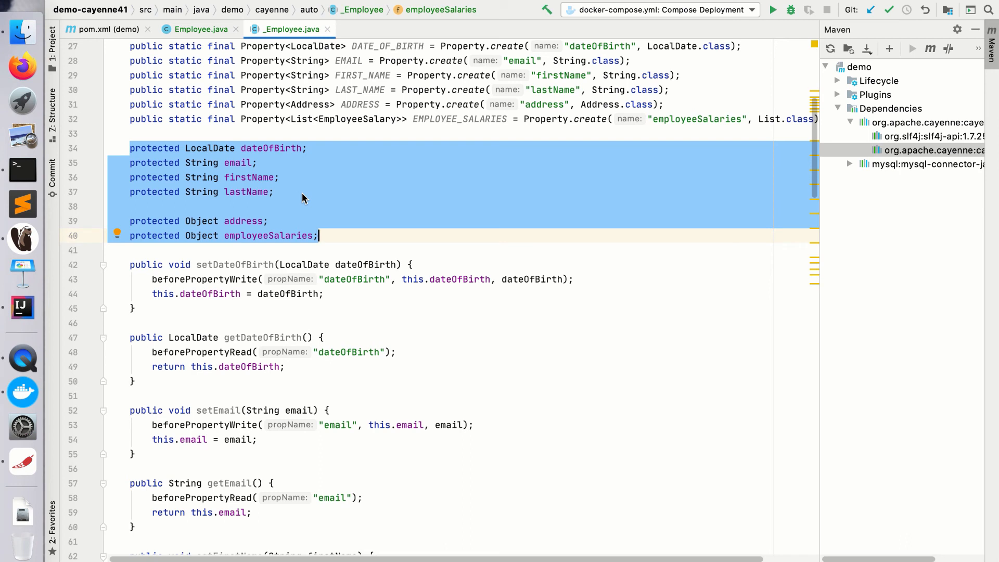